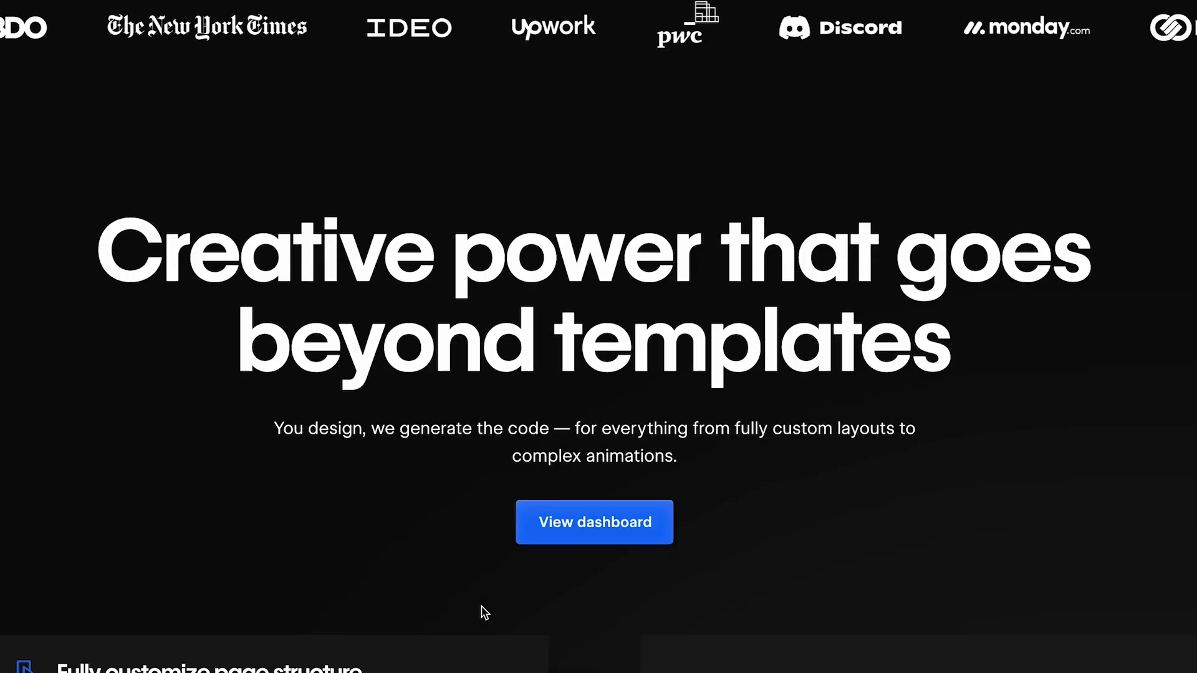
Enter the Made in Webflow showcase from the homepage and scroll its gallery
click(594, 523)
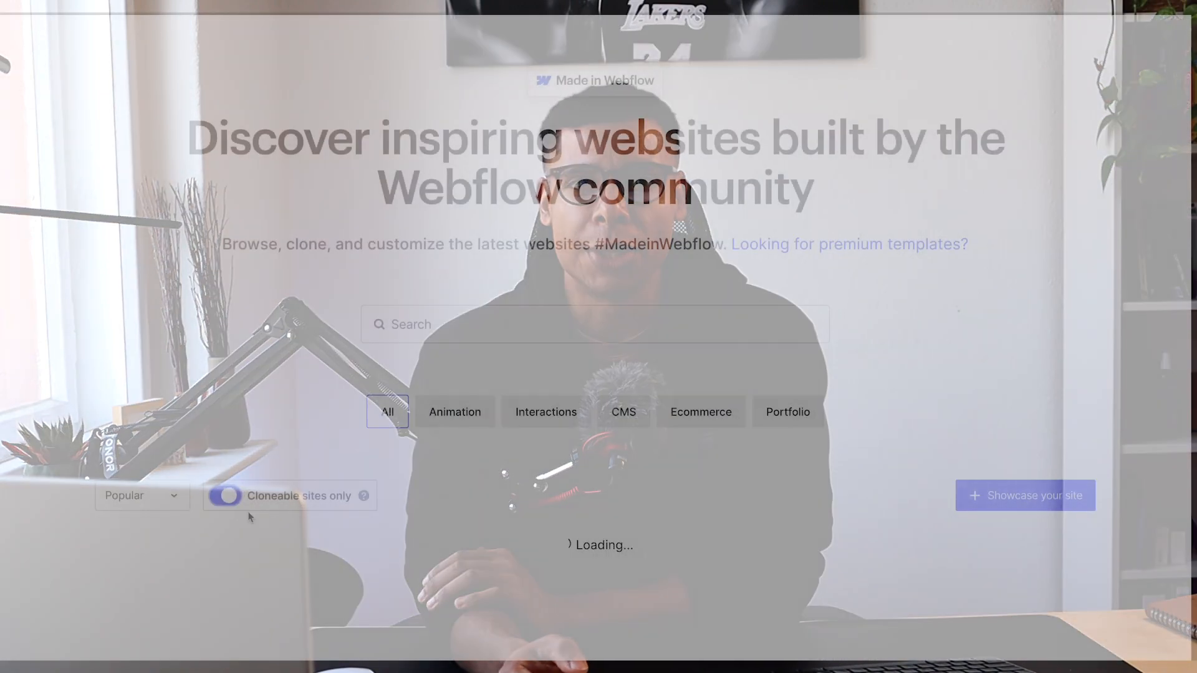
scroll(down, 3)
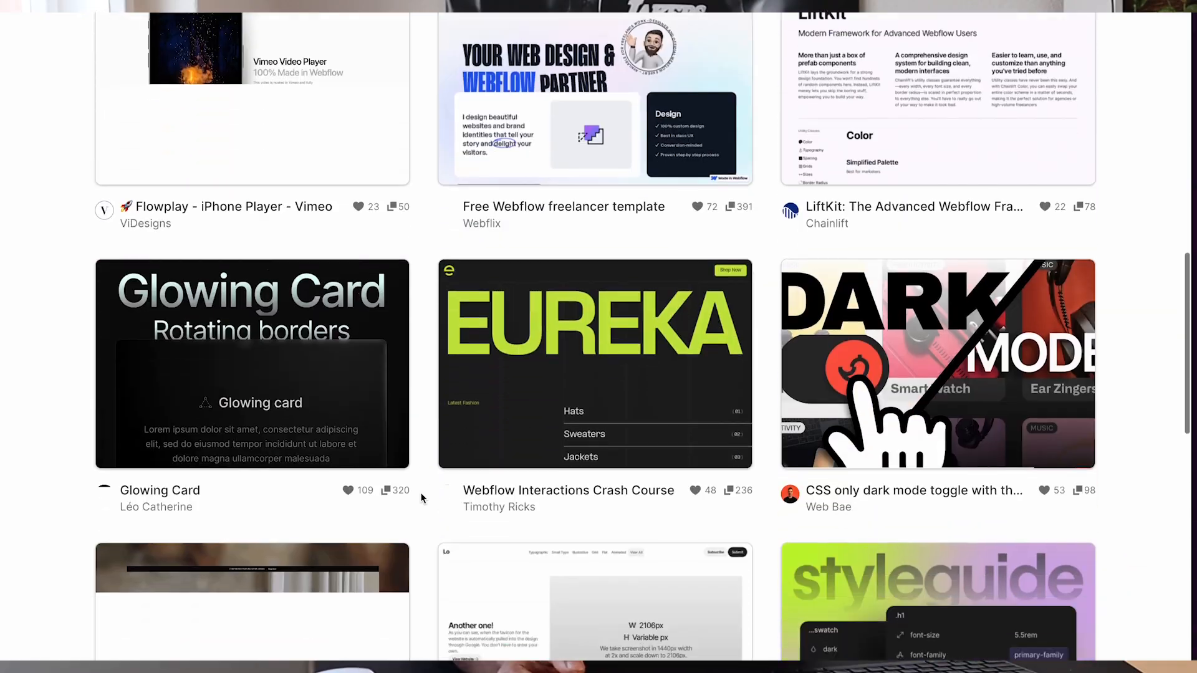
scroll(down, 3)
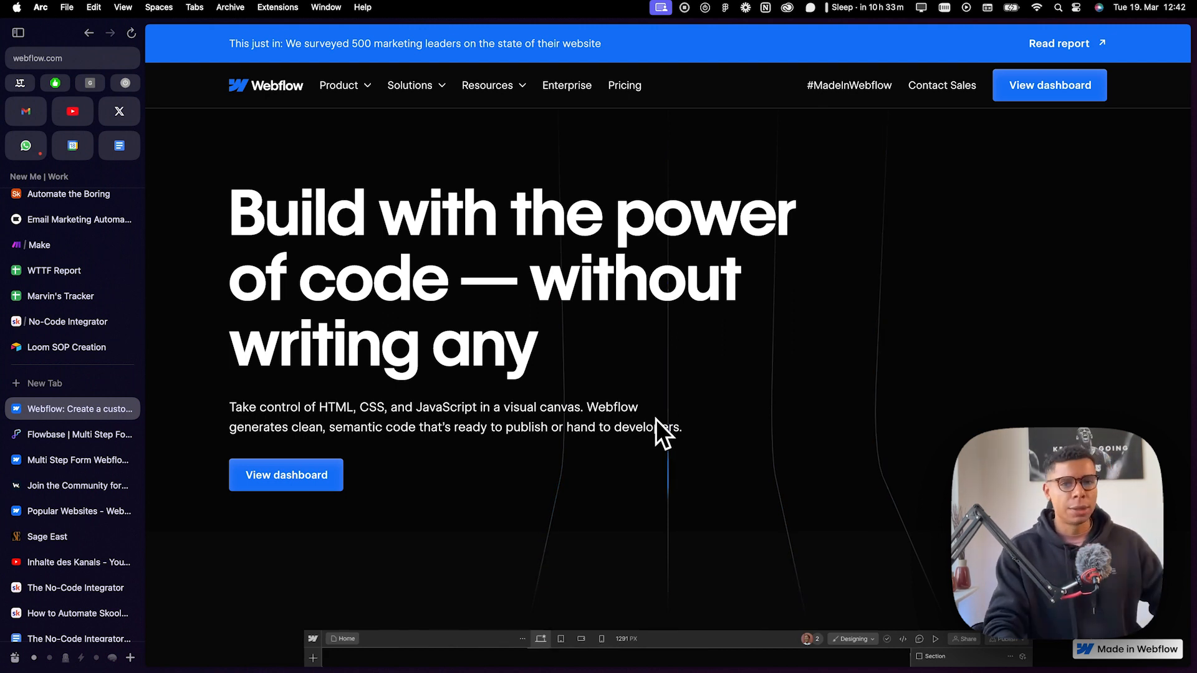
mouse_move(651, 450)
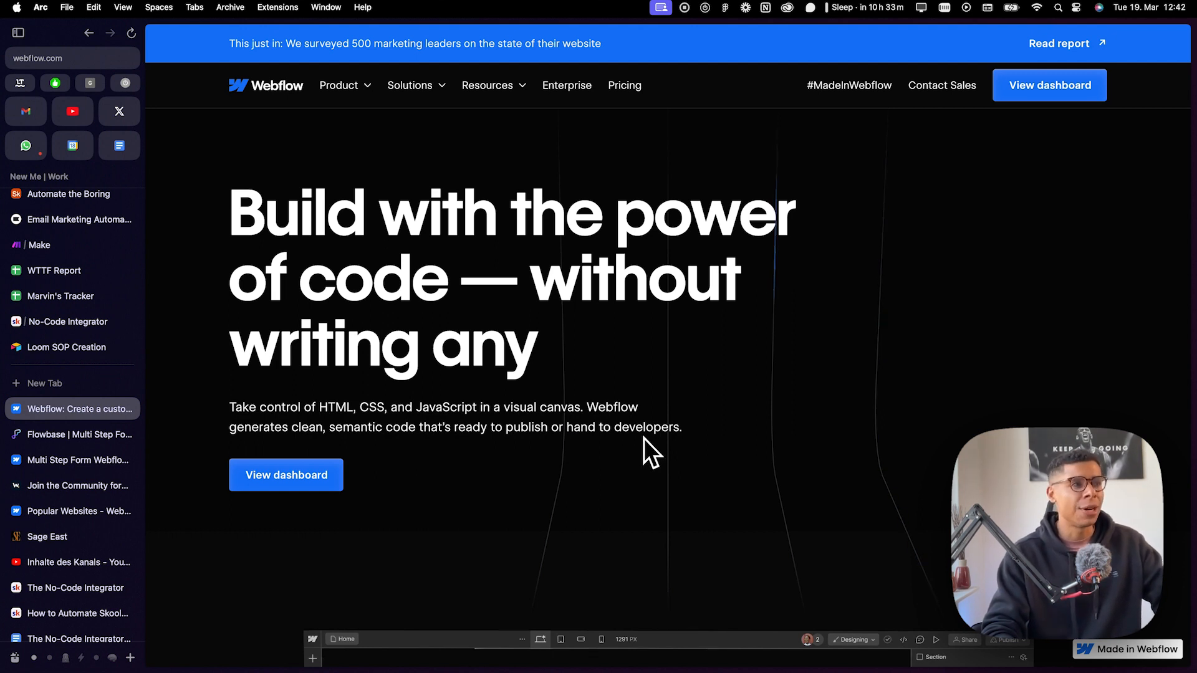
mouse_move(678, 403)
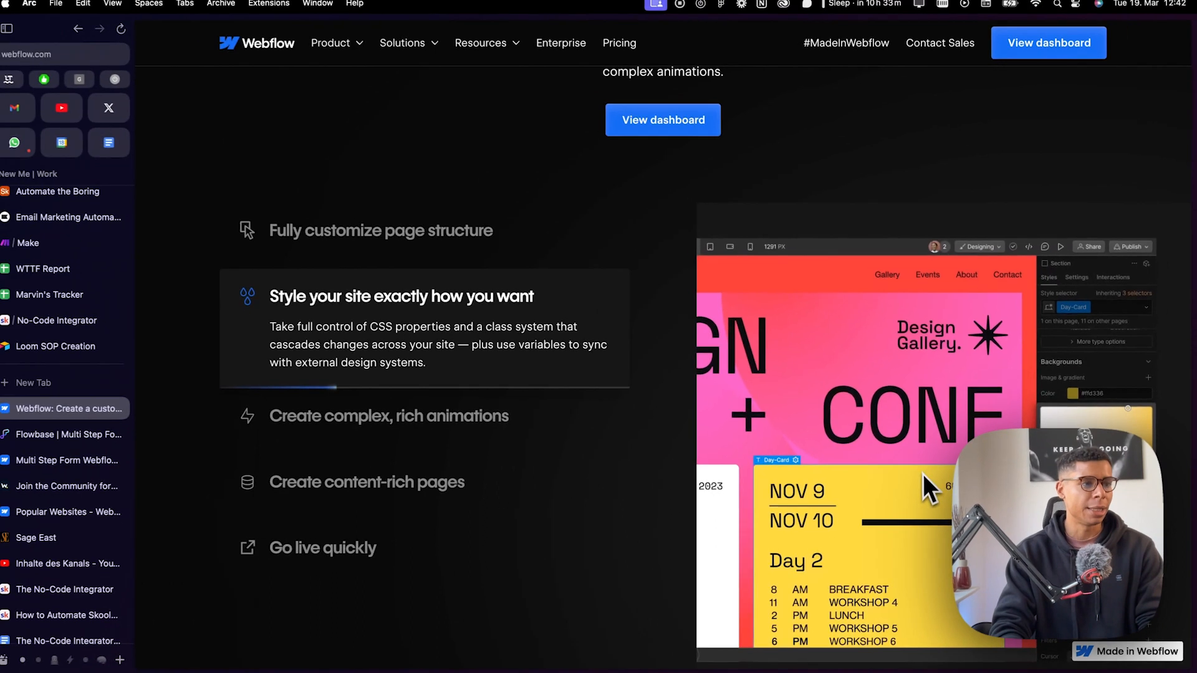
scroll(down, 3)
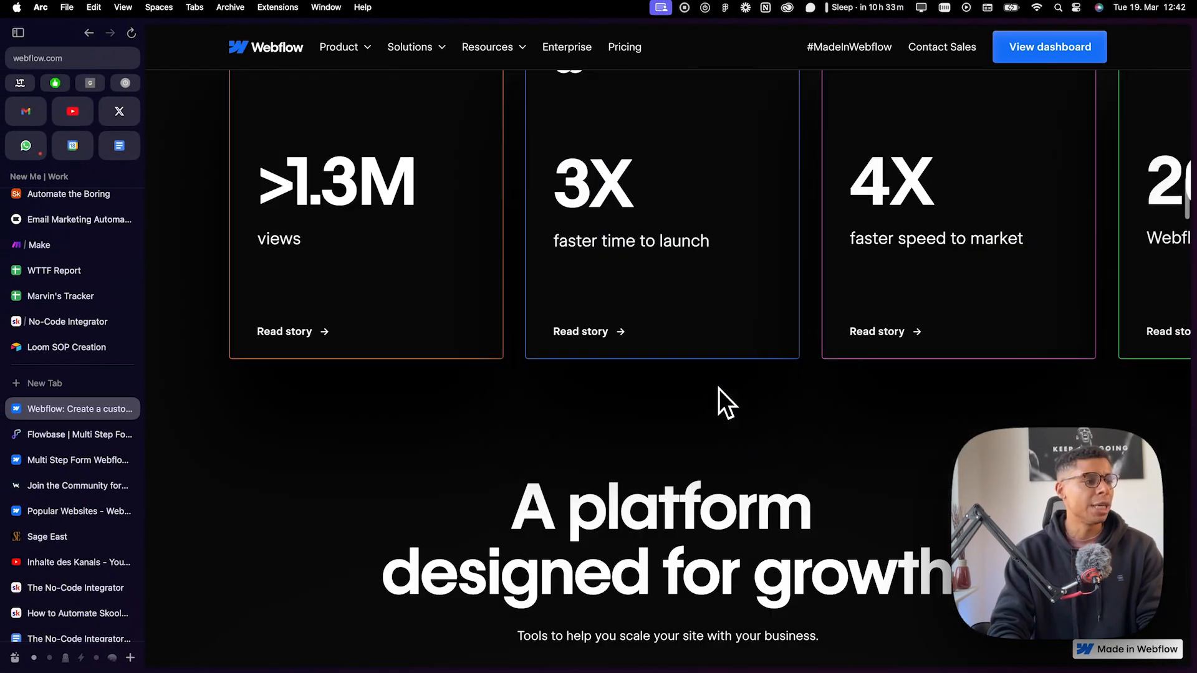
scroll(down, 3)
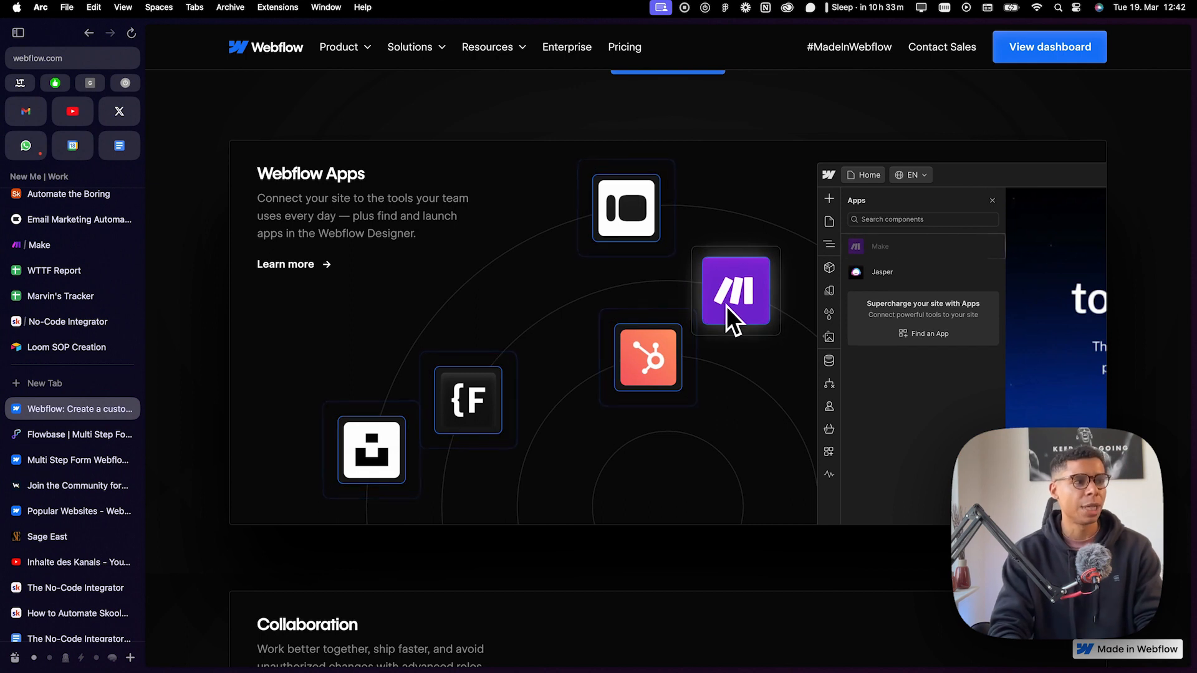
mouse_move(741, 309)
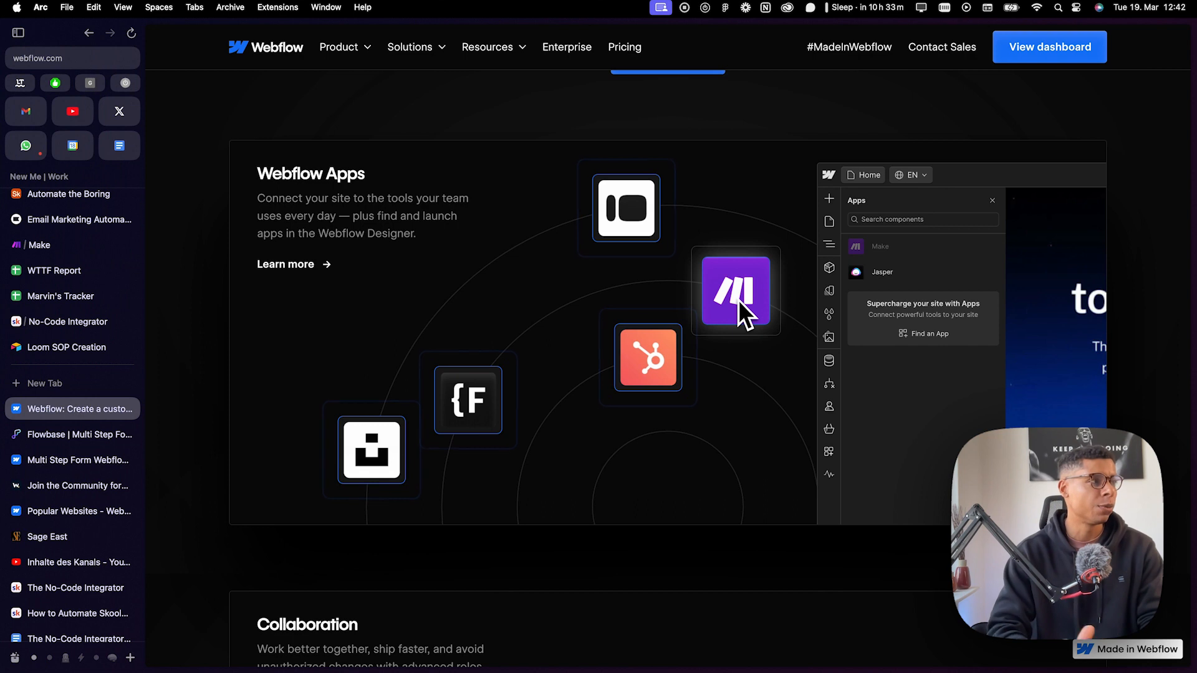
mouse_move(556, 256)
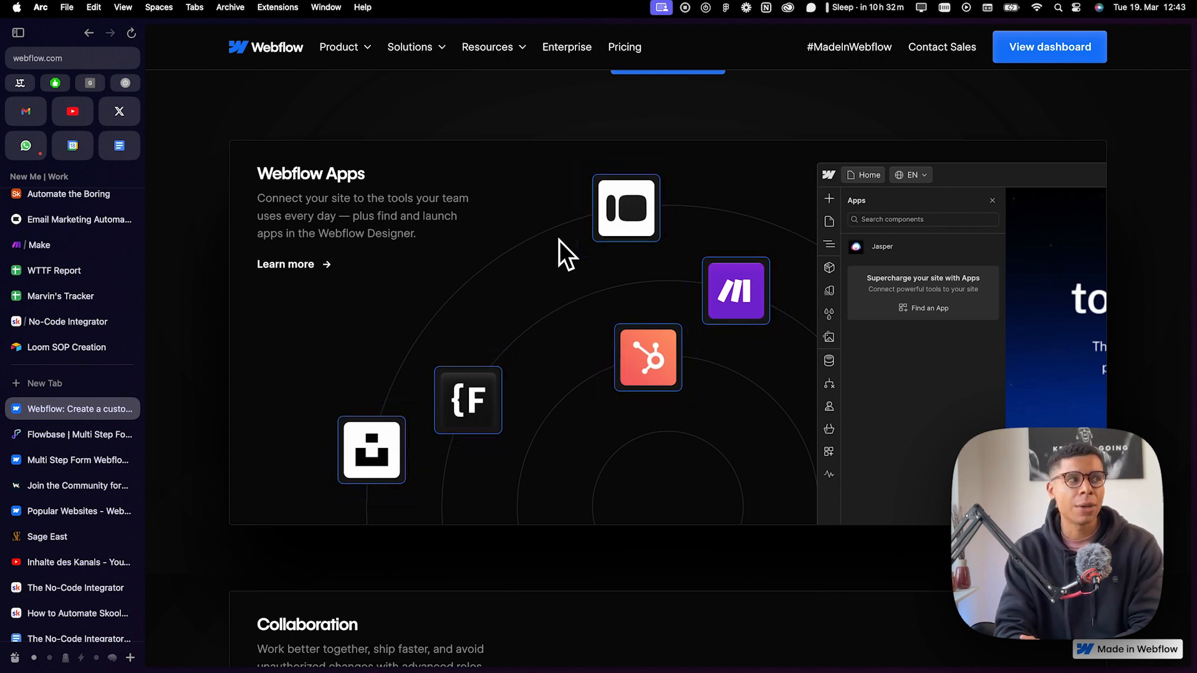
mouse_move(600, 137)
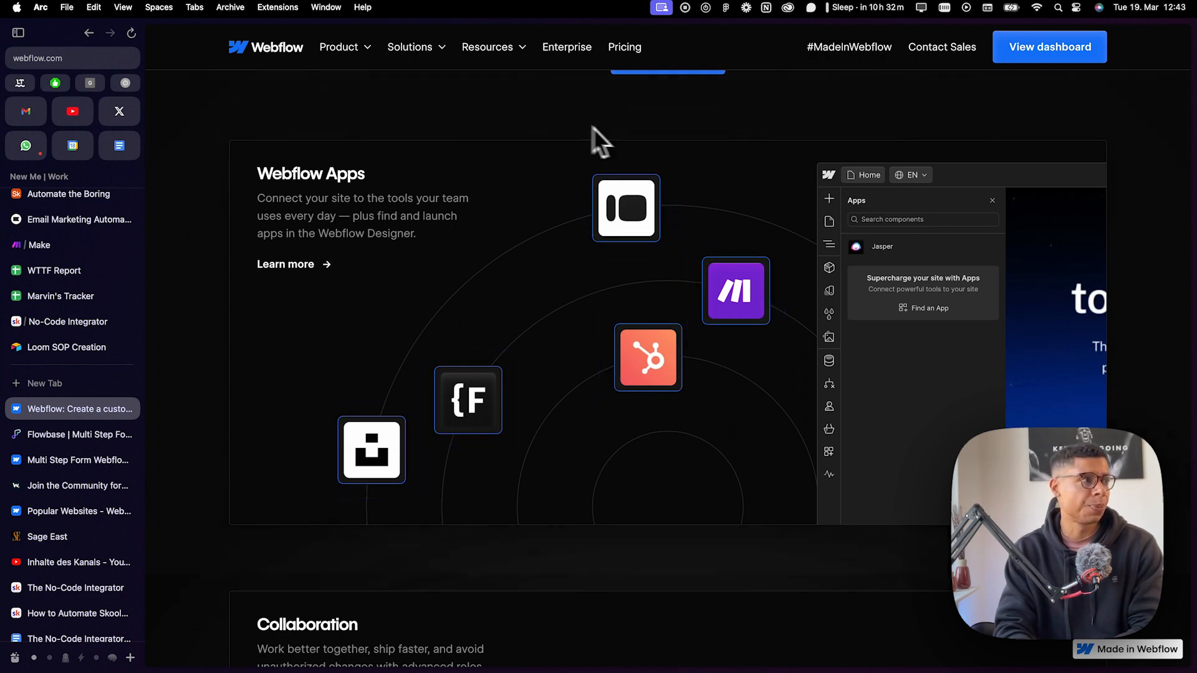
Reach Made in Webflow via the Resources menu and browse down the popular sites gallery
click(487, 46)
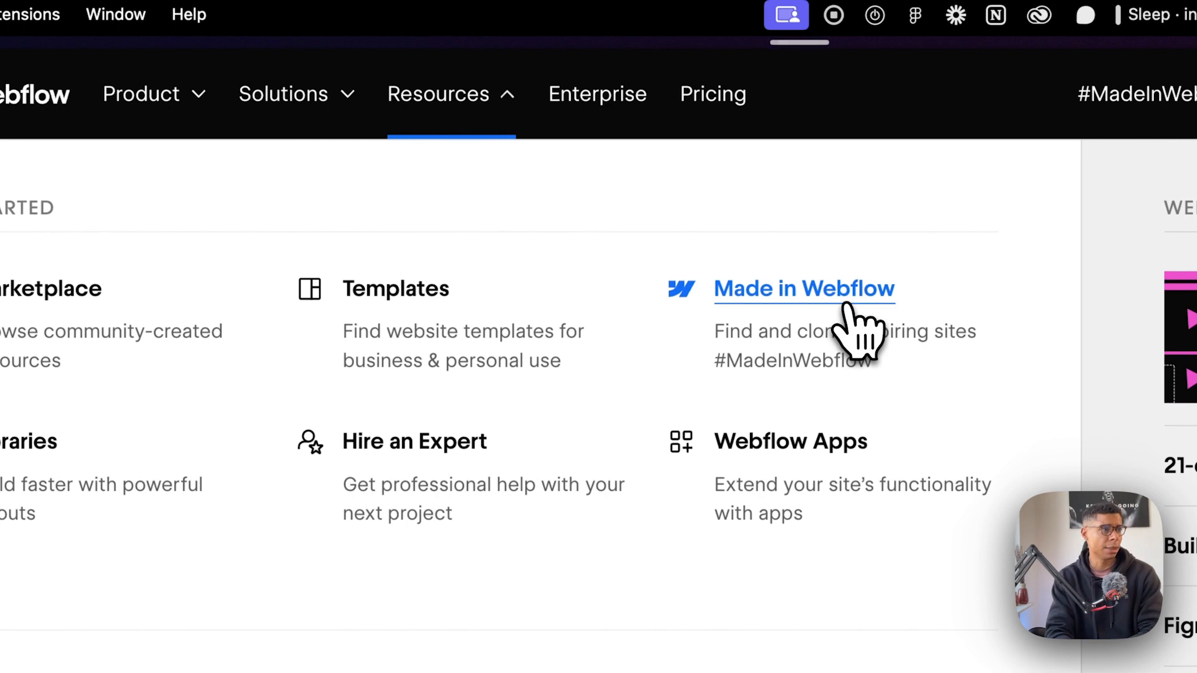
click(803, 288)
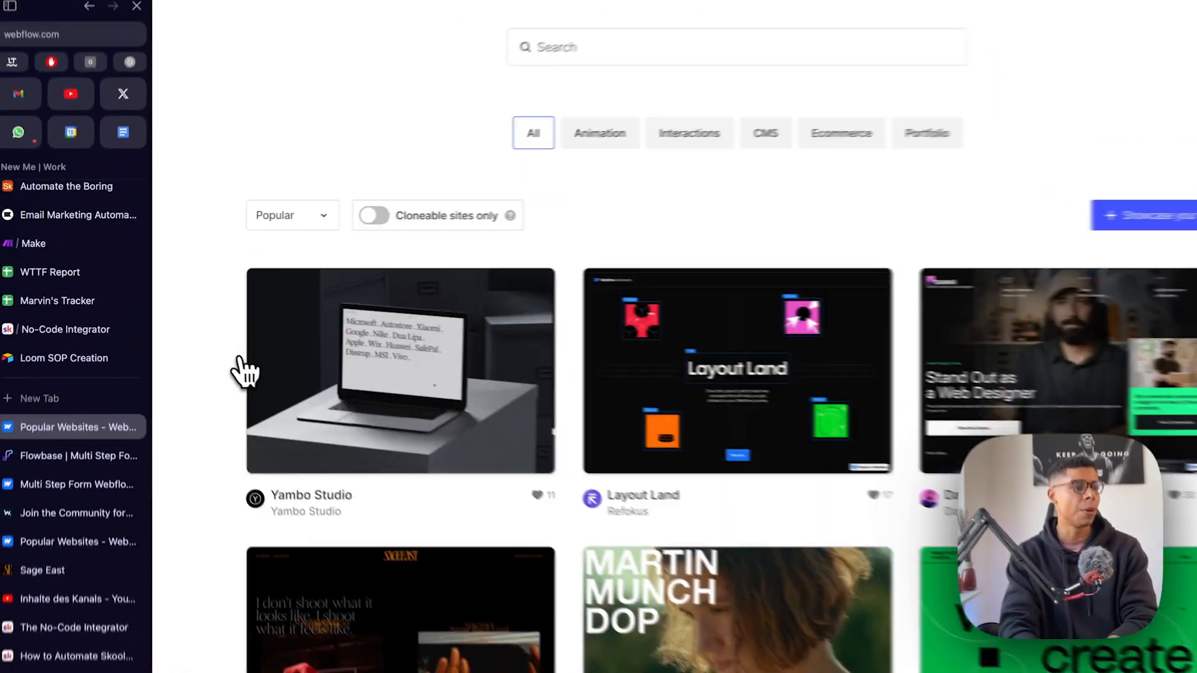
scroll(down, 3)
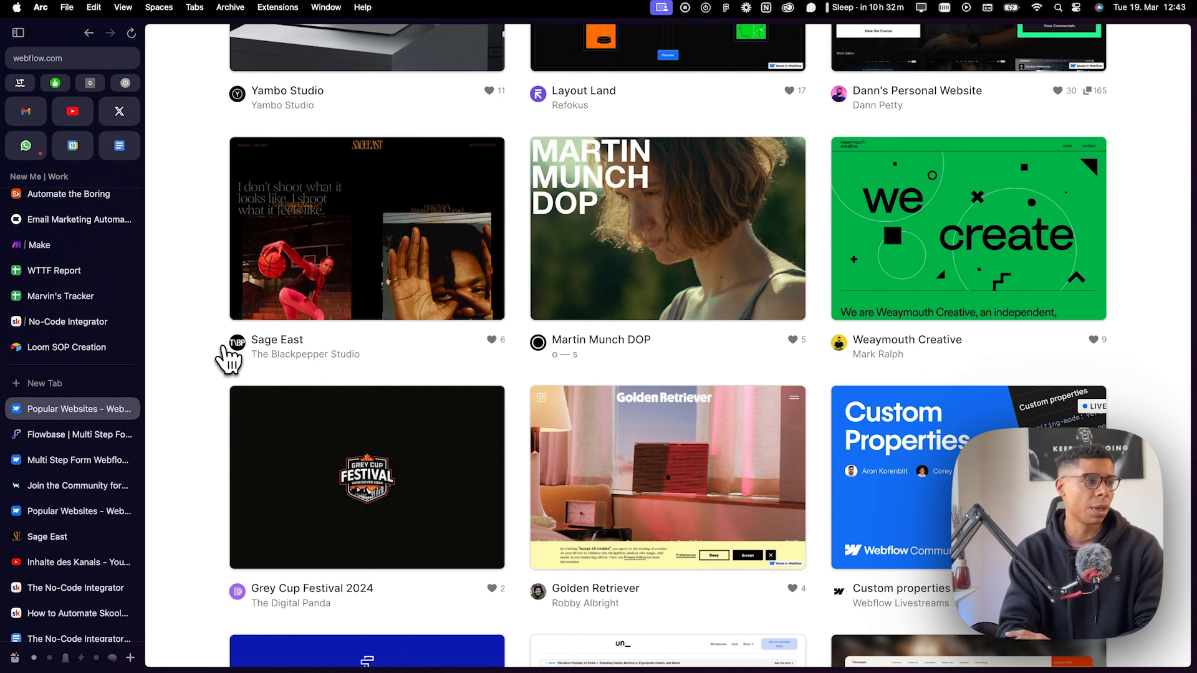
mouse_move(217, 387)
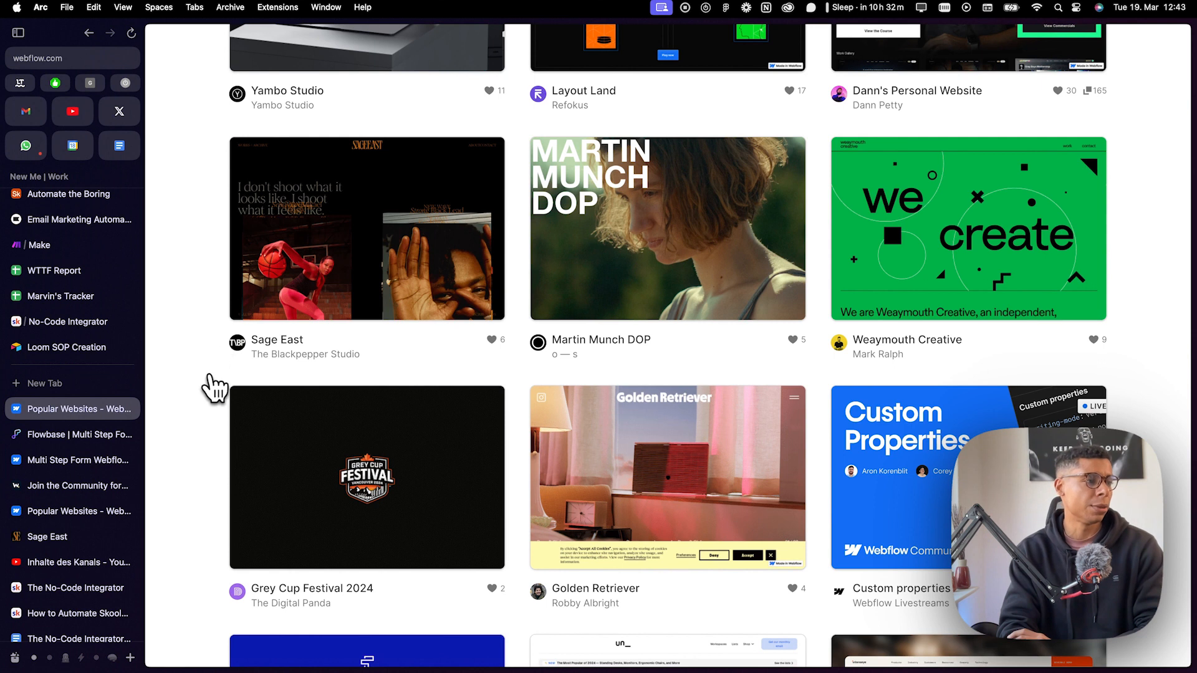
scroll(down, 3)
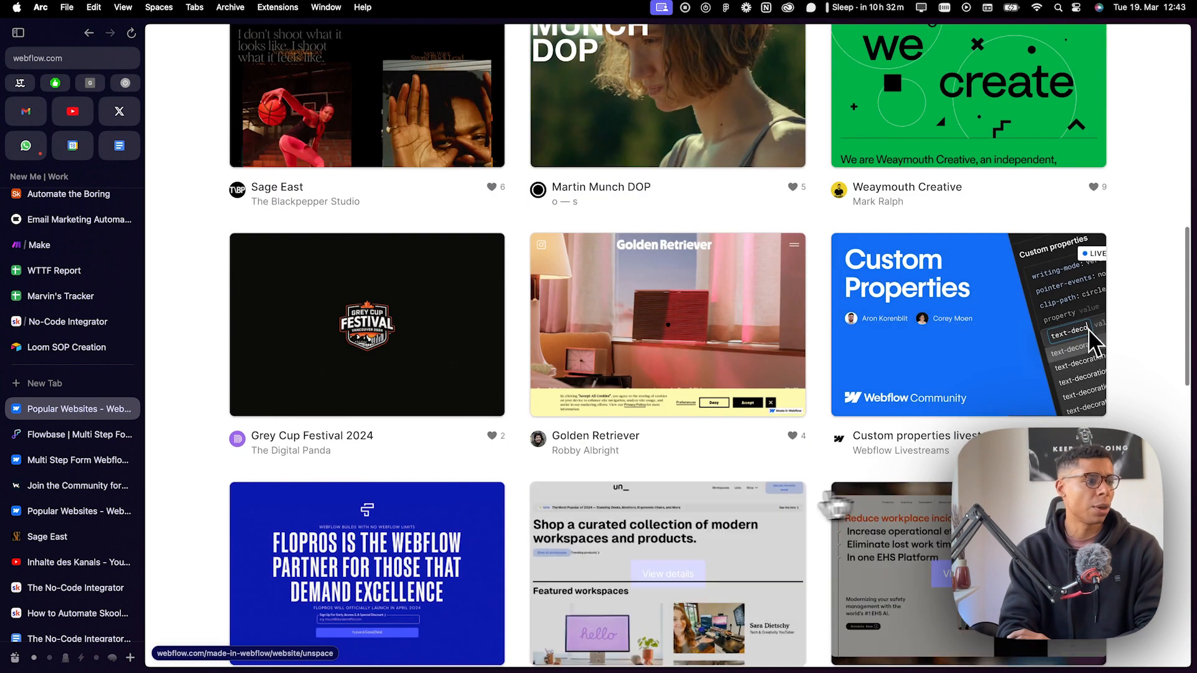
scroll(down, 3)
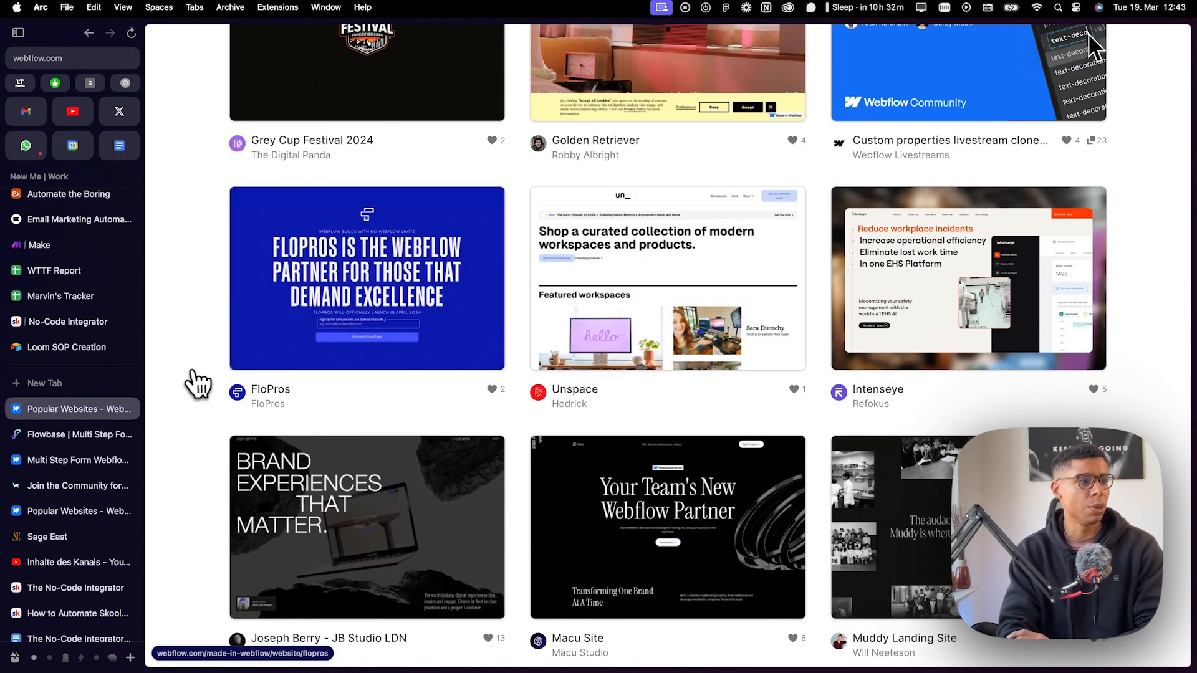
scroll(down, 3)
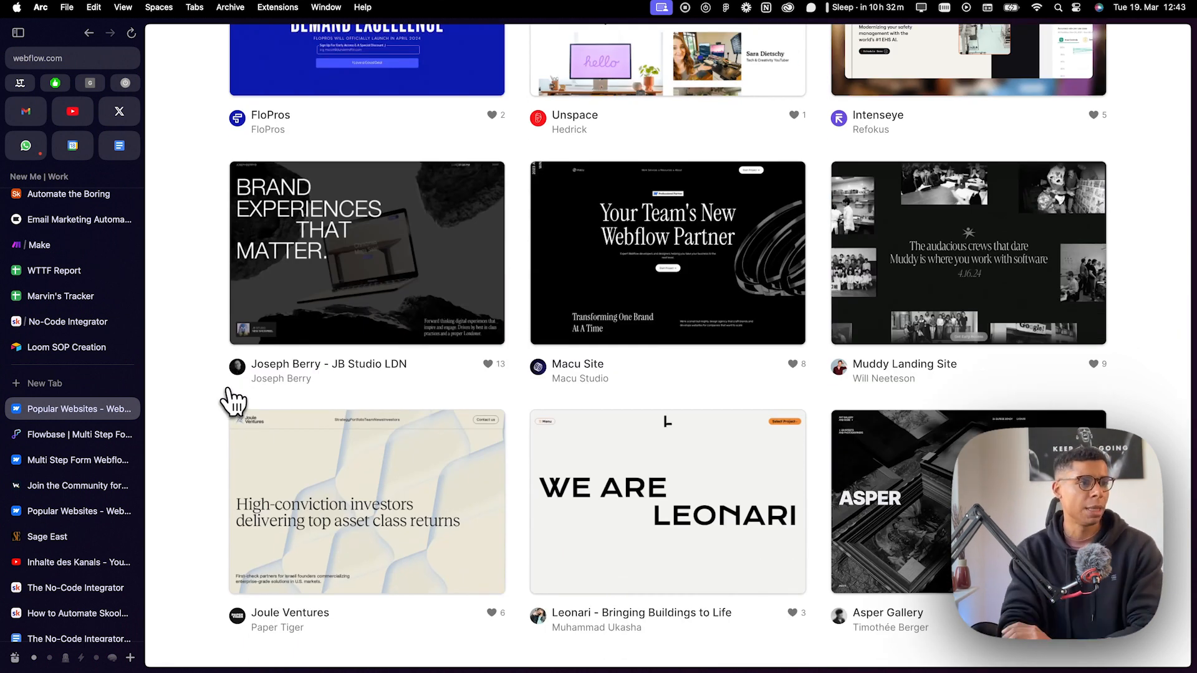
scroll(up, 3)
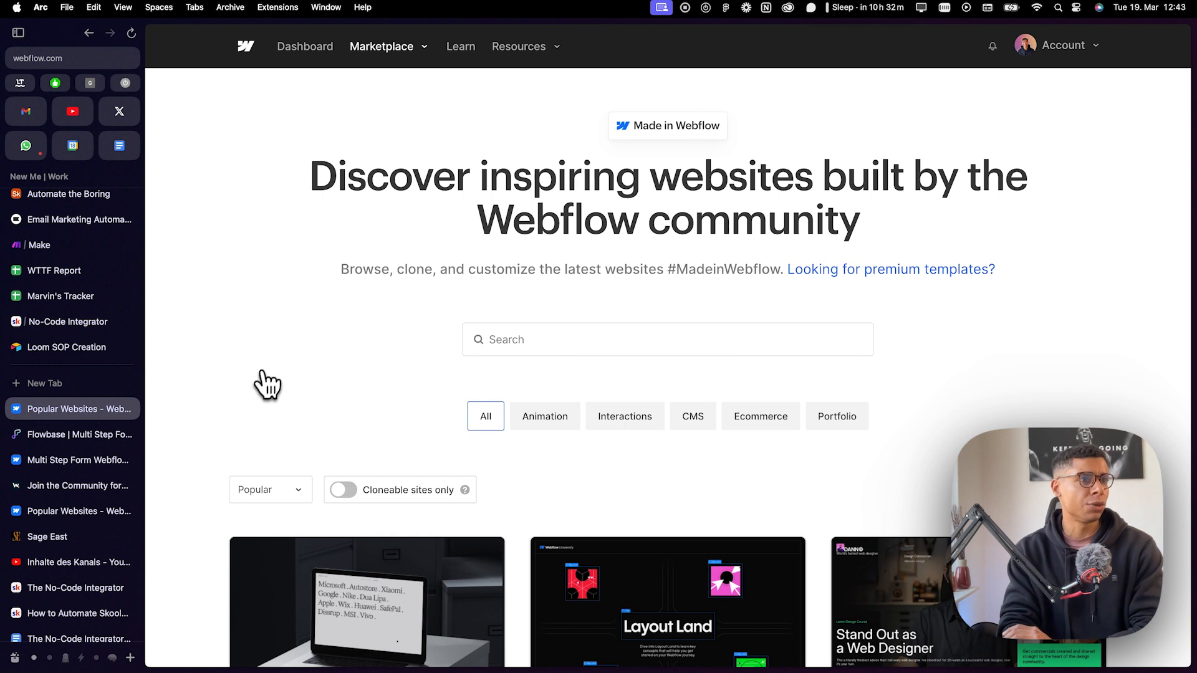
scroll(down, 3)
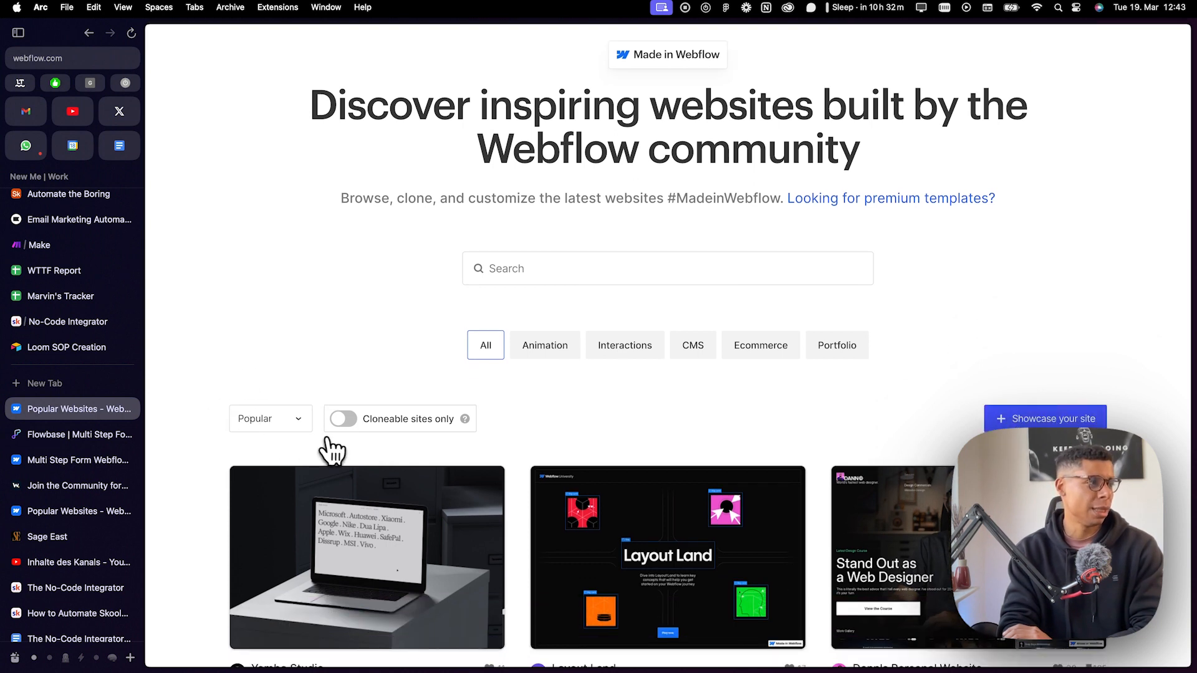
Enable Cloneable sites only and browse the filtered gallery of cloneable sites
click(341, 419)
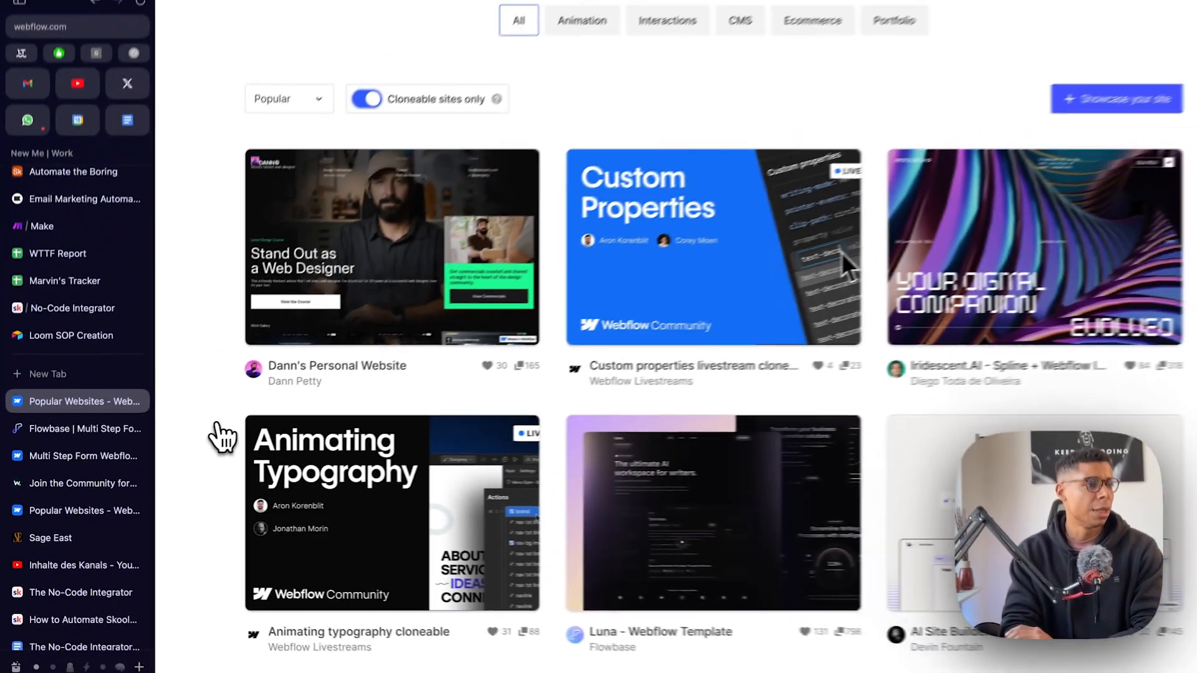
scroll(down, 3)
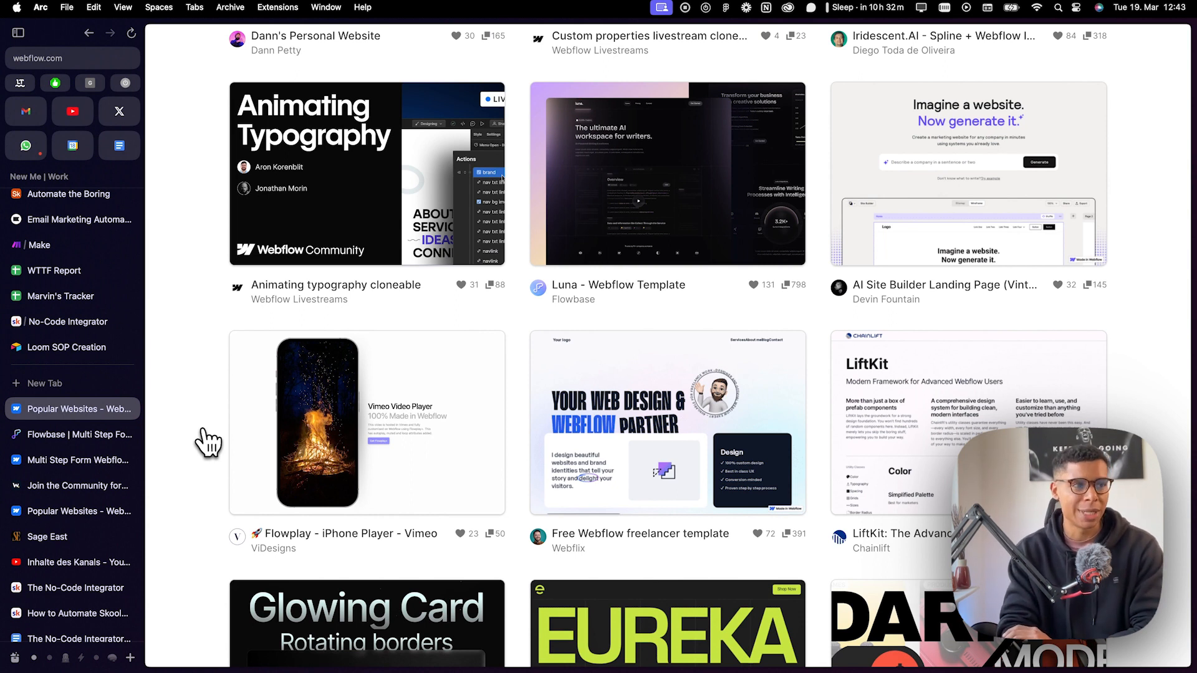
scroll(down, 3)
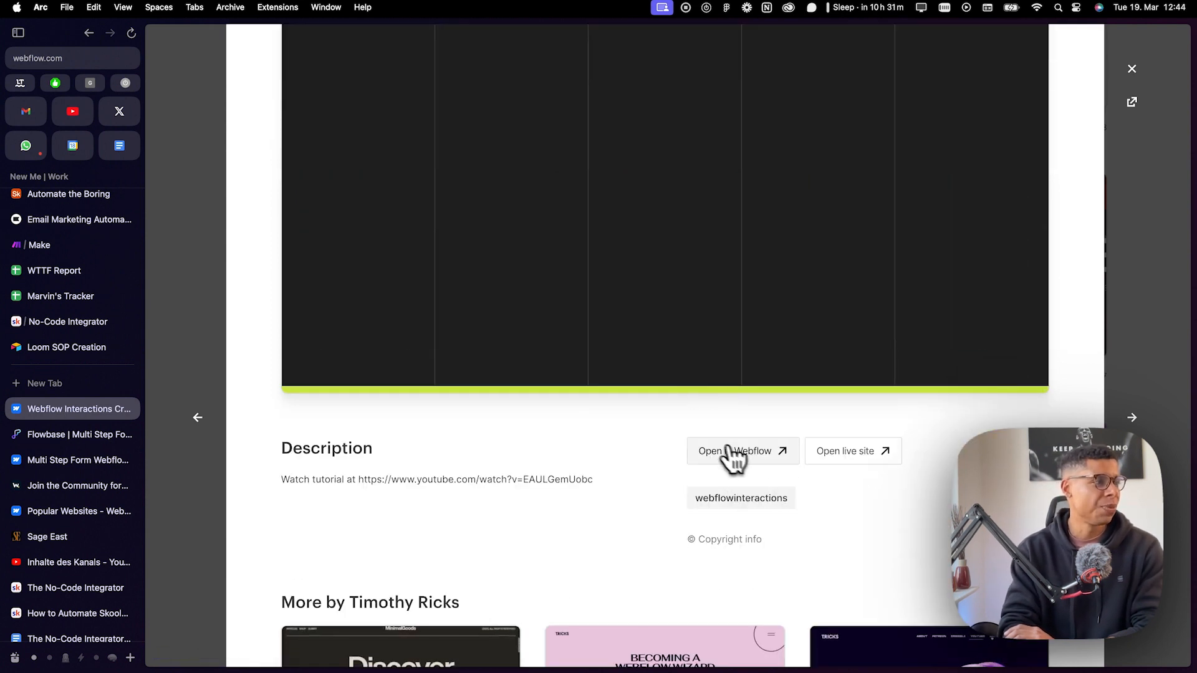
scroll(up, 3)
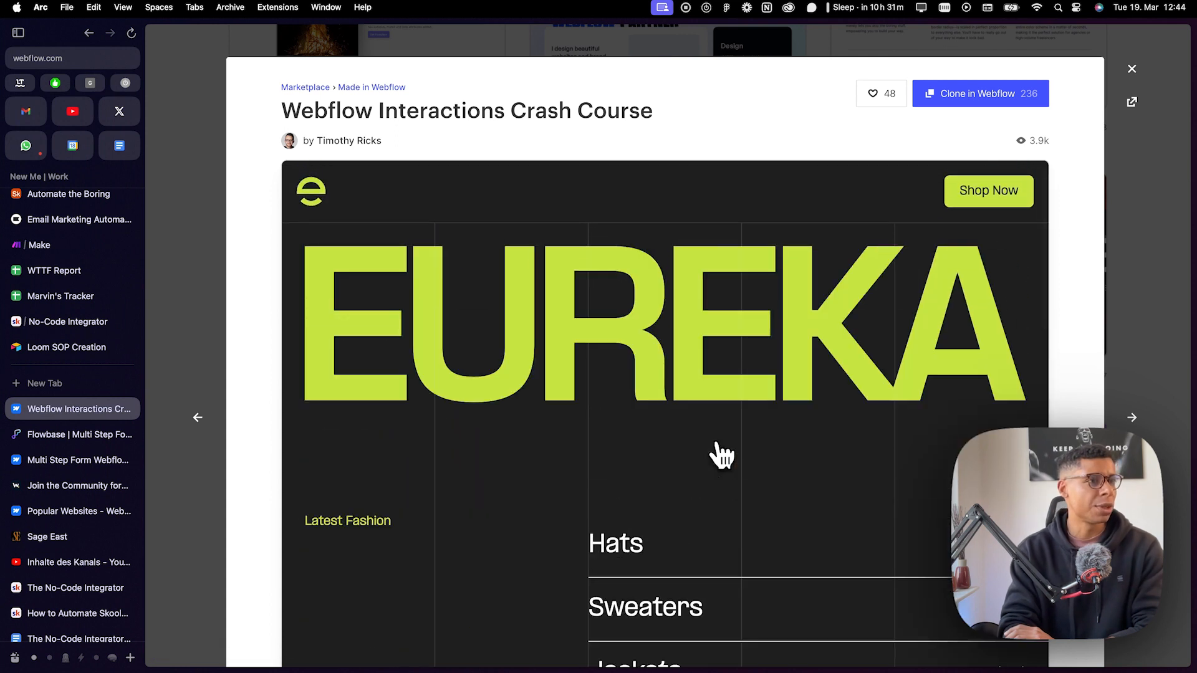
mouse_move(980, 107)
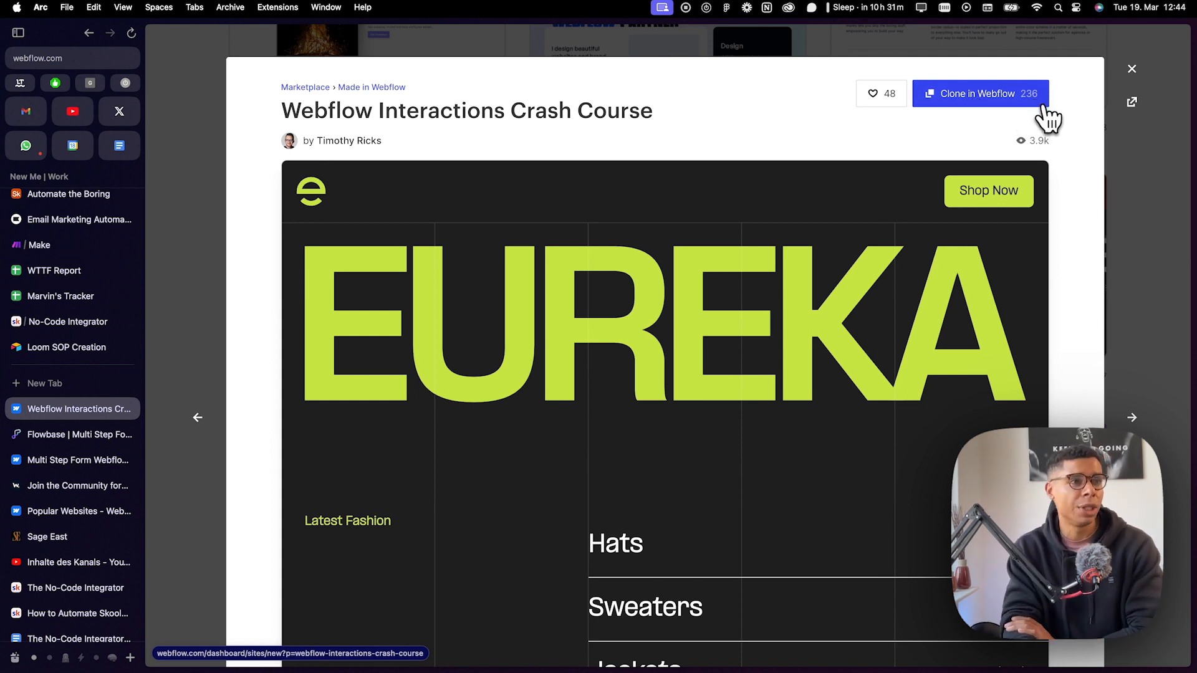
scroll(down, 3)
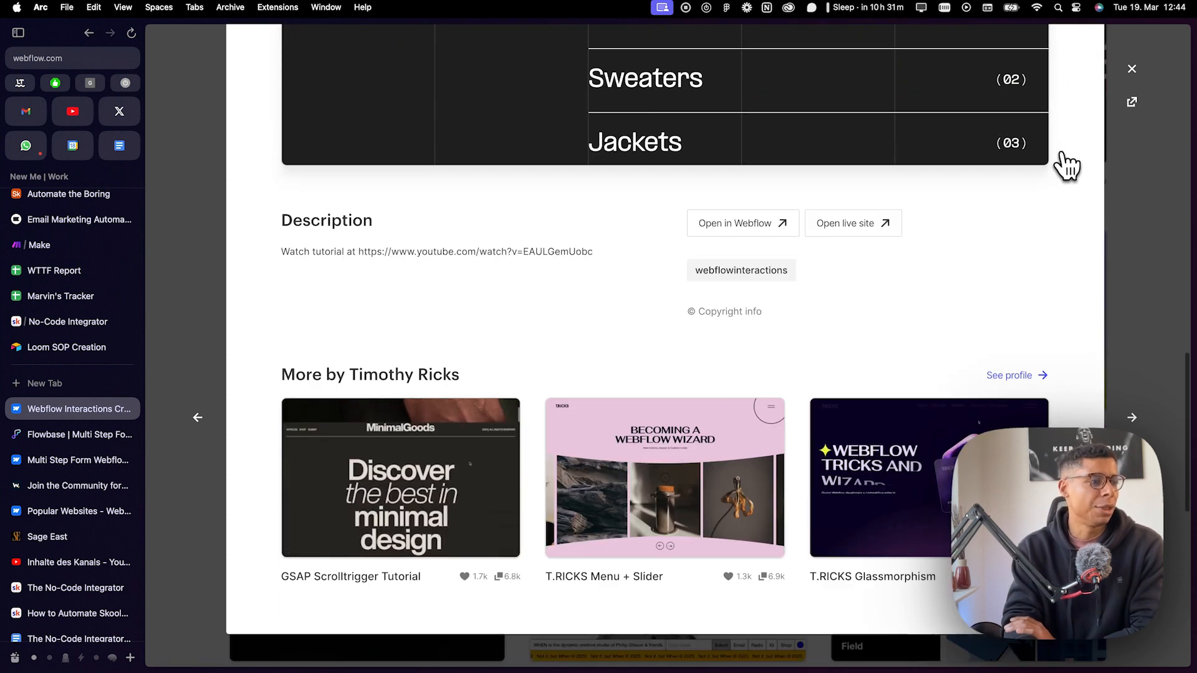
mouse_move(536, 344)
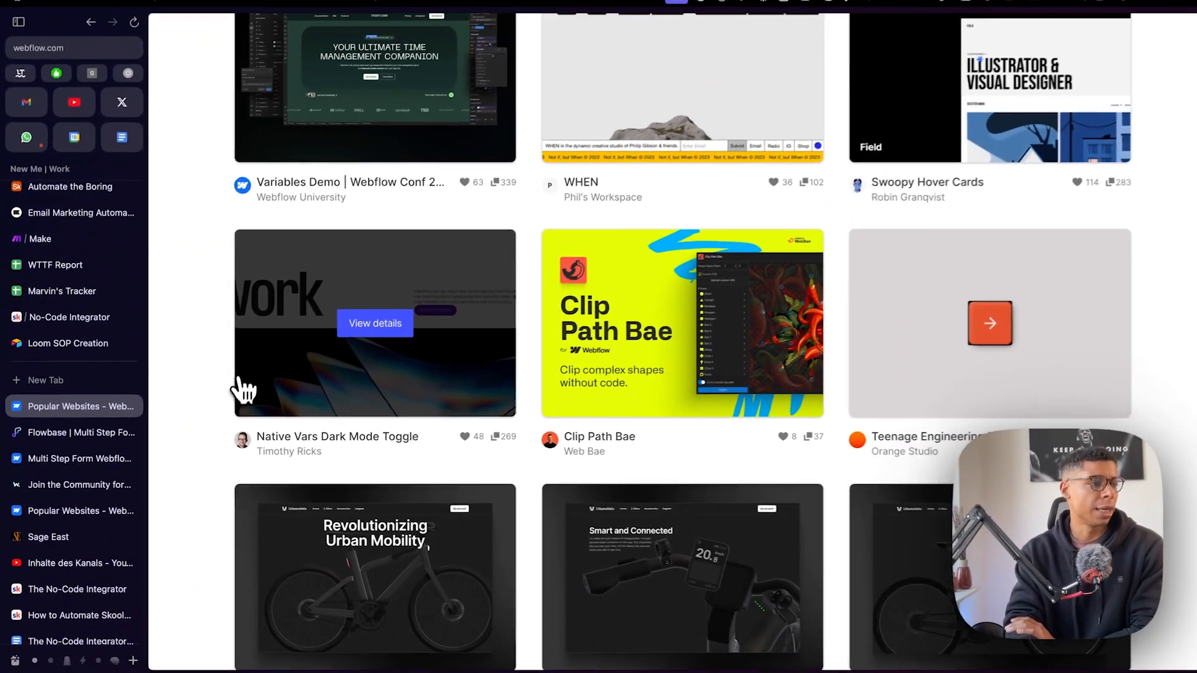
Open the WFC Spline Demo marketplace page and launch its live published site
scroll(down, 3)
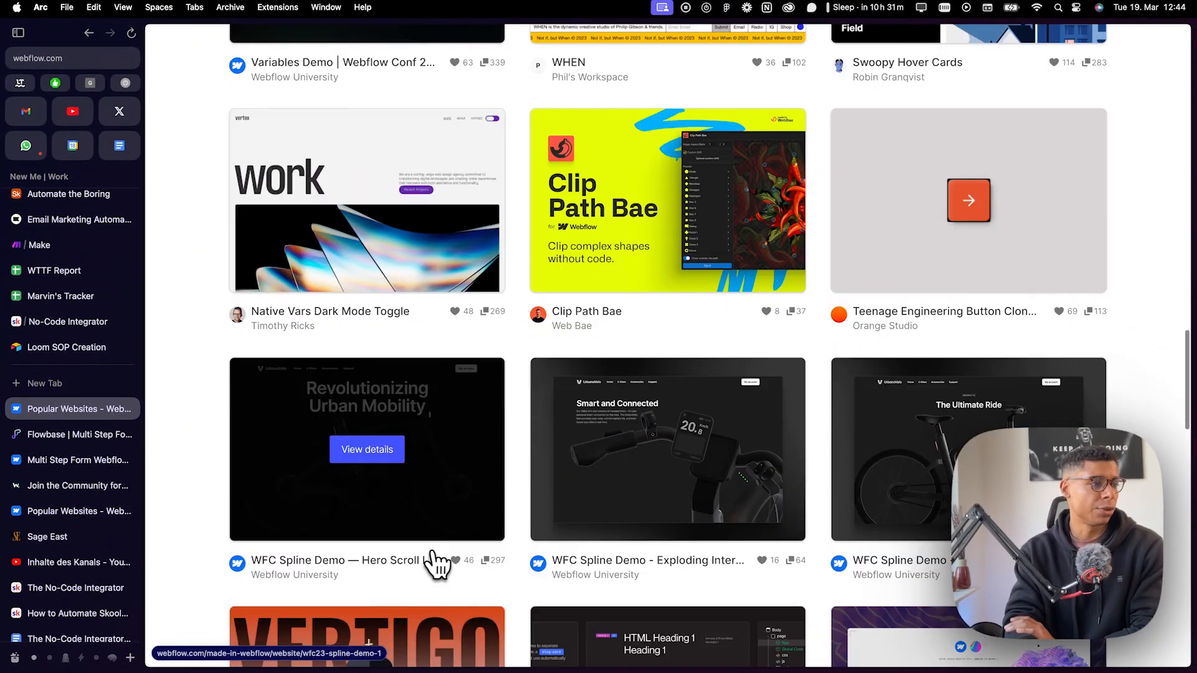
click(366, 449)
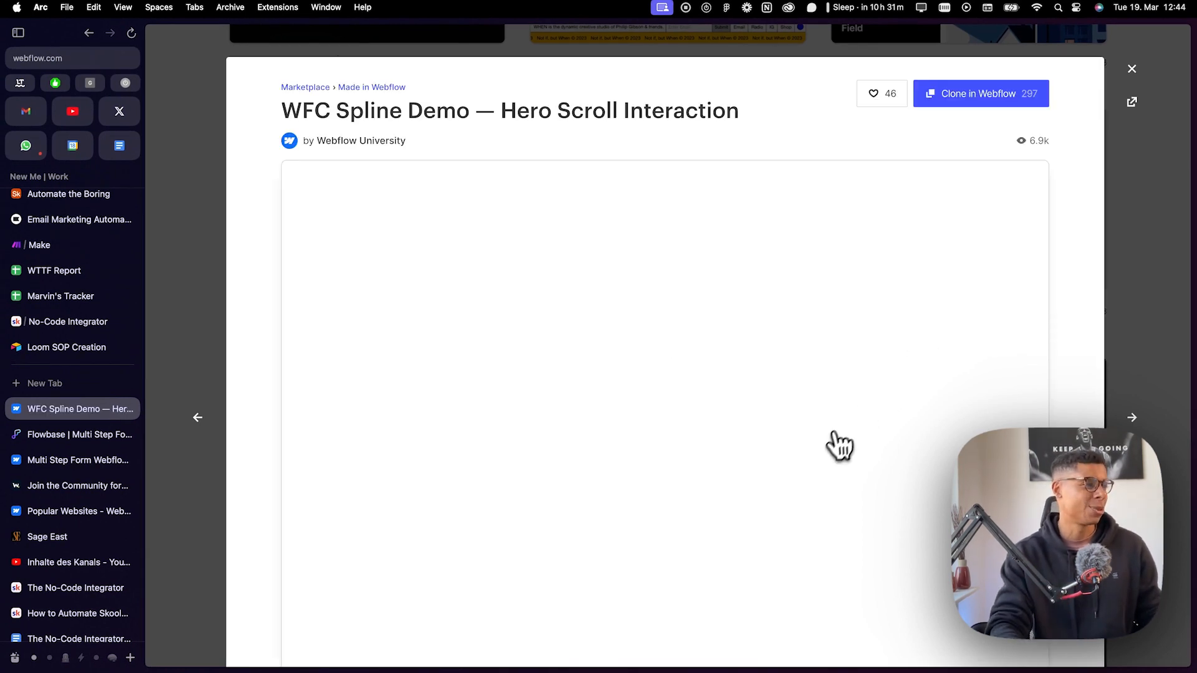
scroll(down, 3)
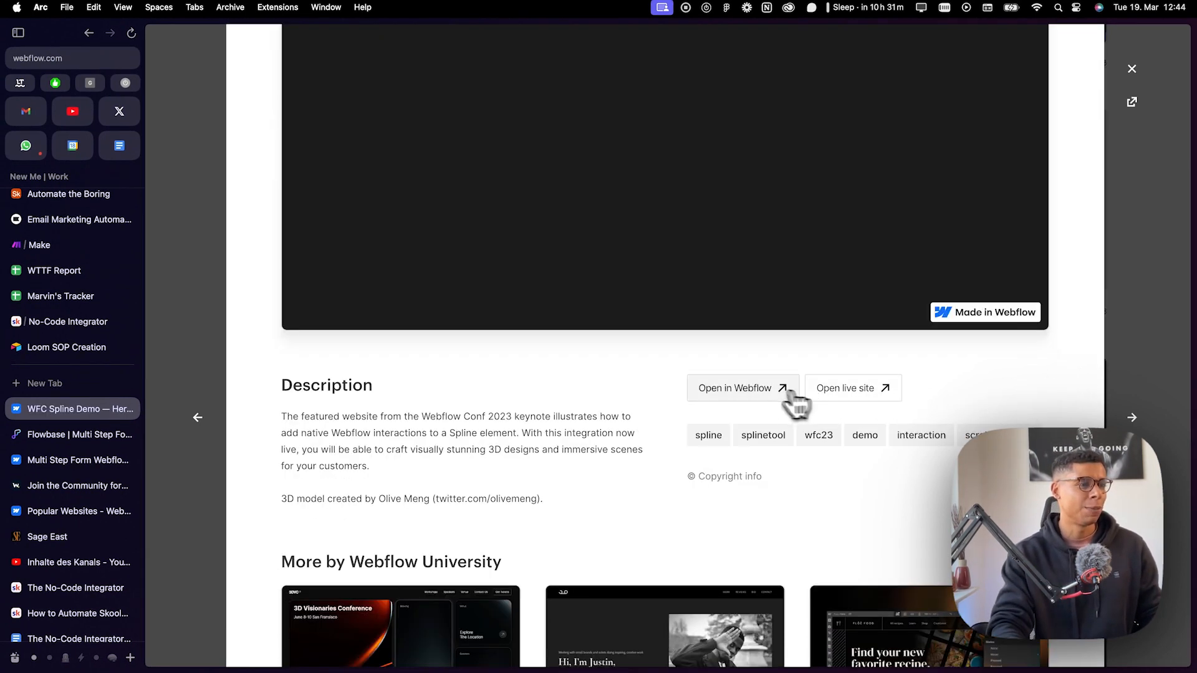
click(852, 388)
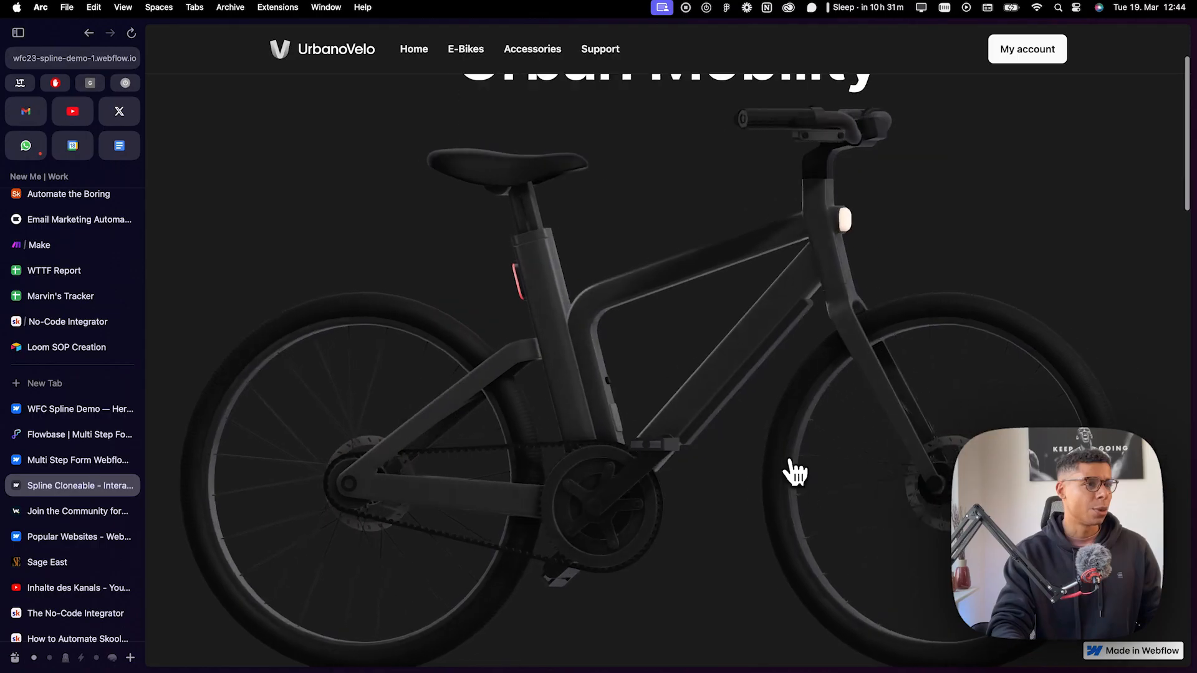
Scroll the UrbanoVelo e-bike site from the 3D hero to the footer and back
scroll(down, 3)
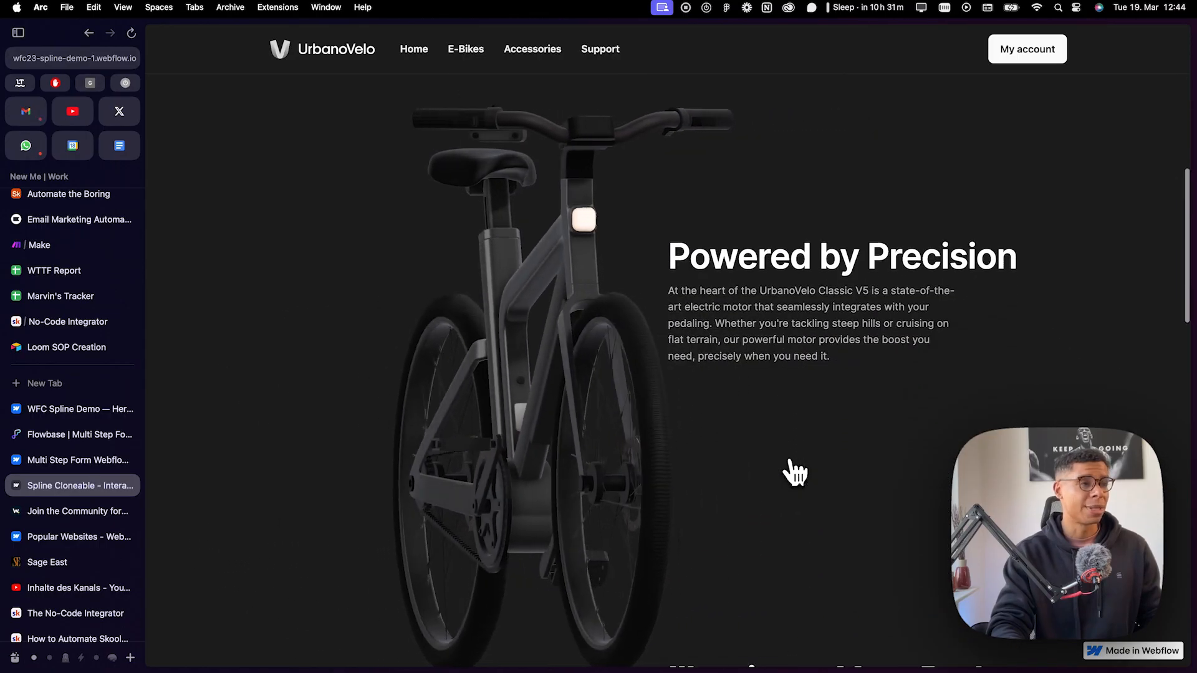
scroll(down, 3)
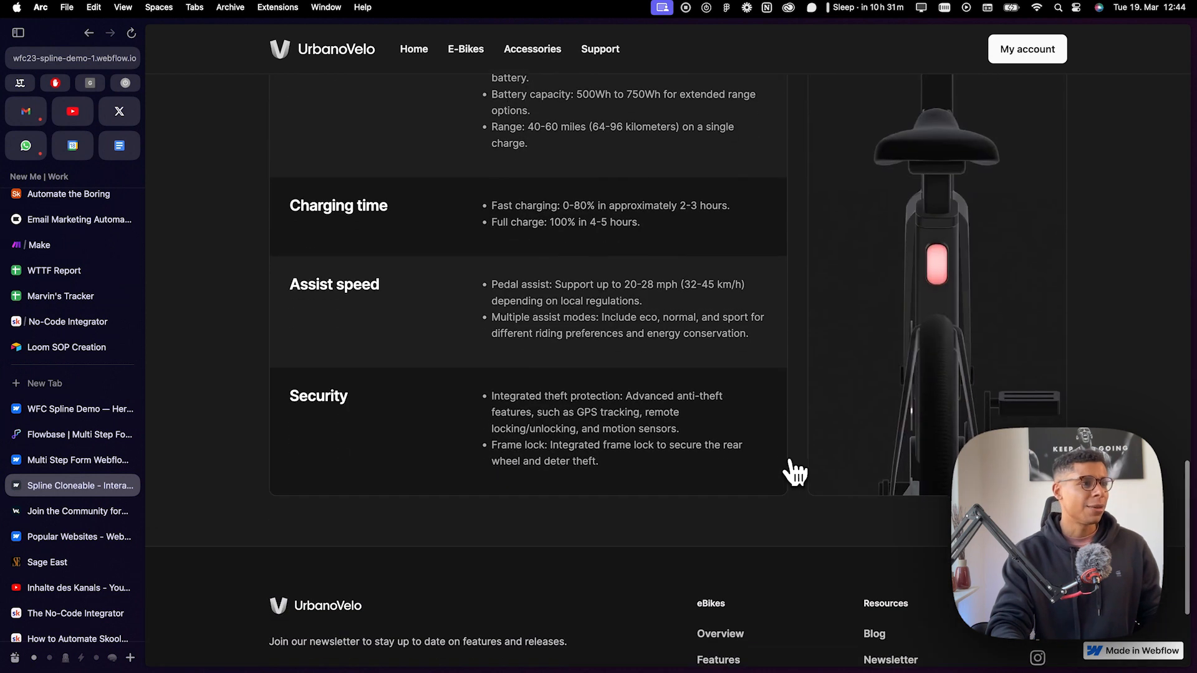
scroll(down, 3)
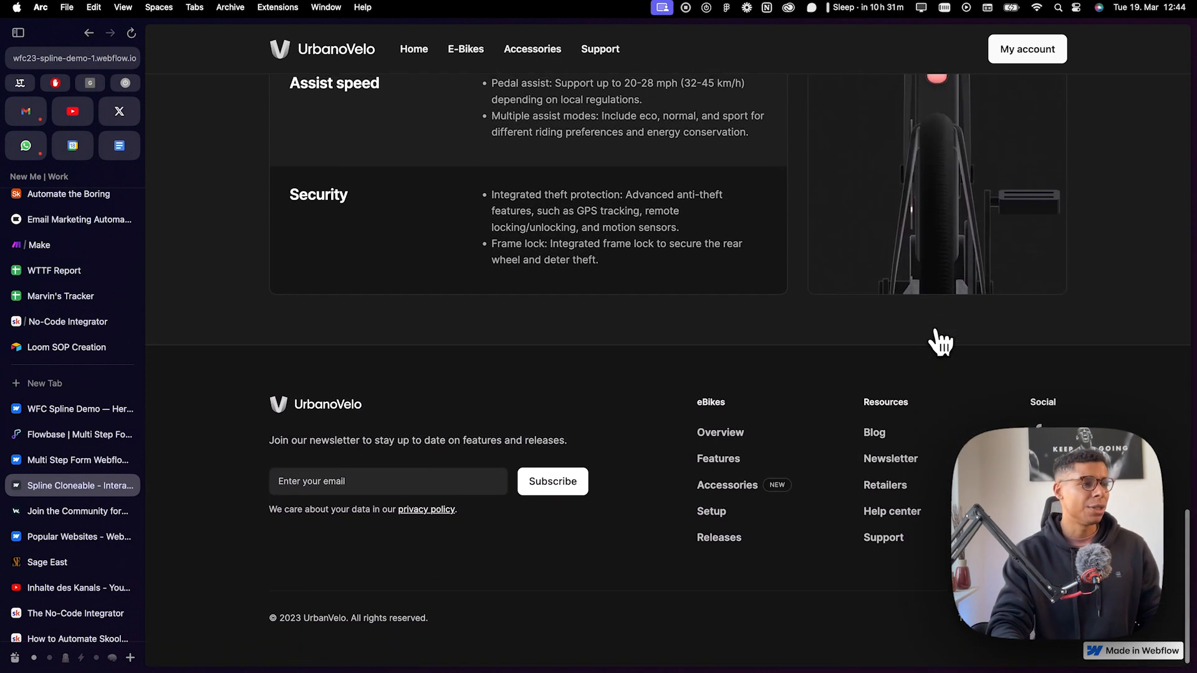
scroll(up, 3)
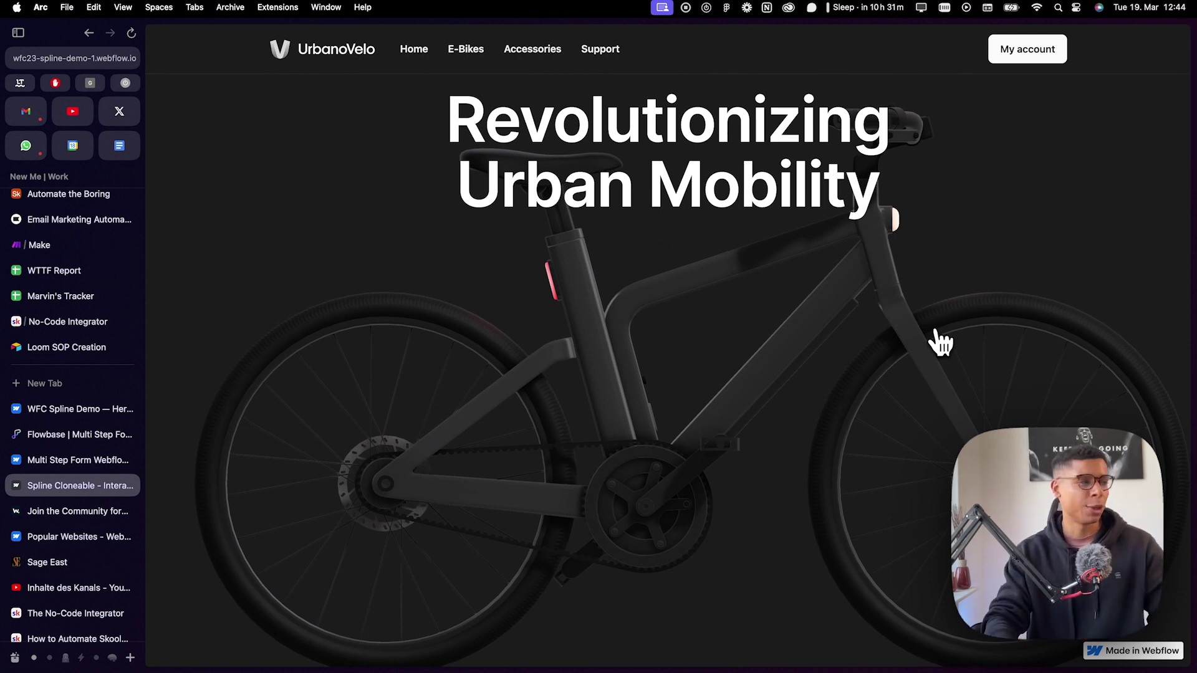
mouse_move(42, 538)
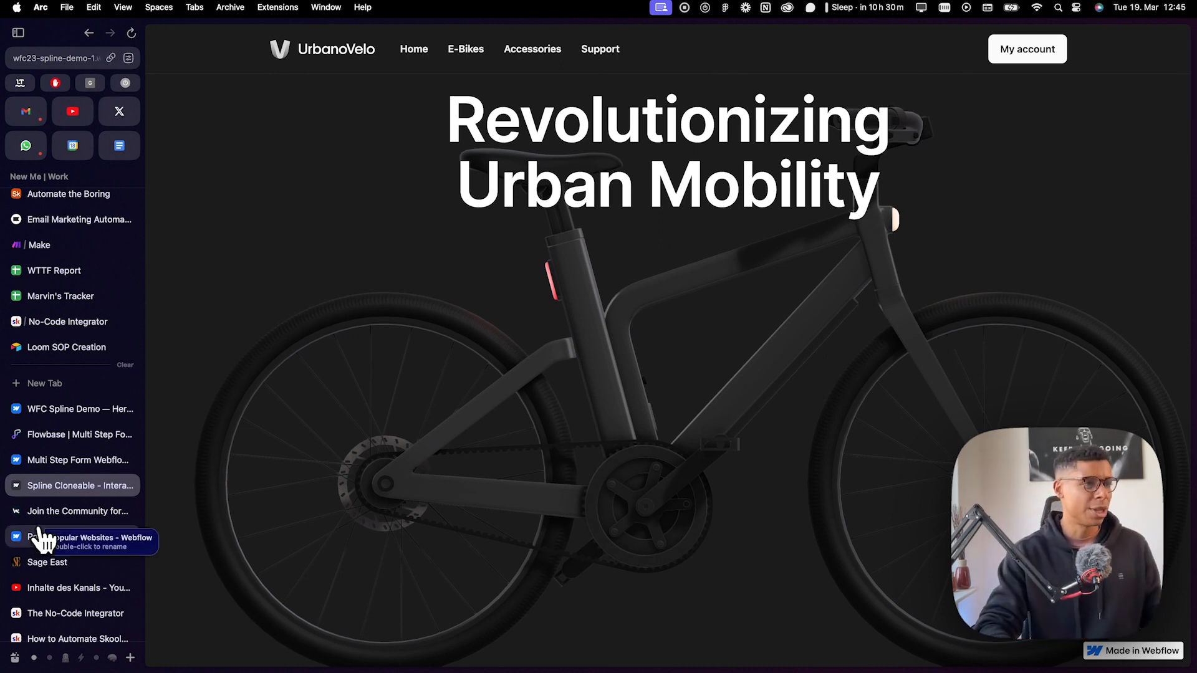
mouse_move(72, 511)
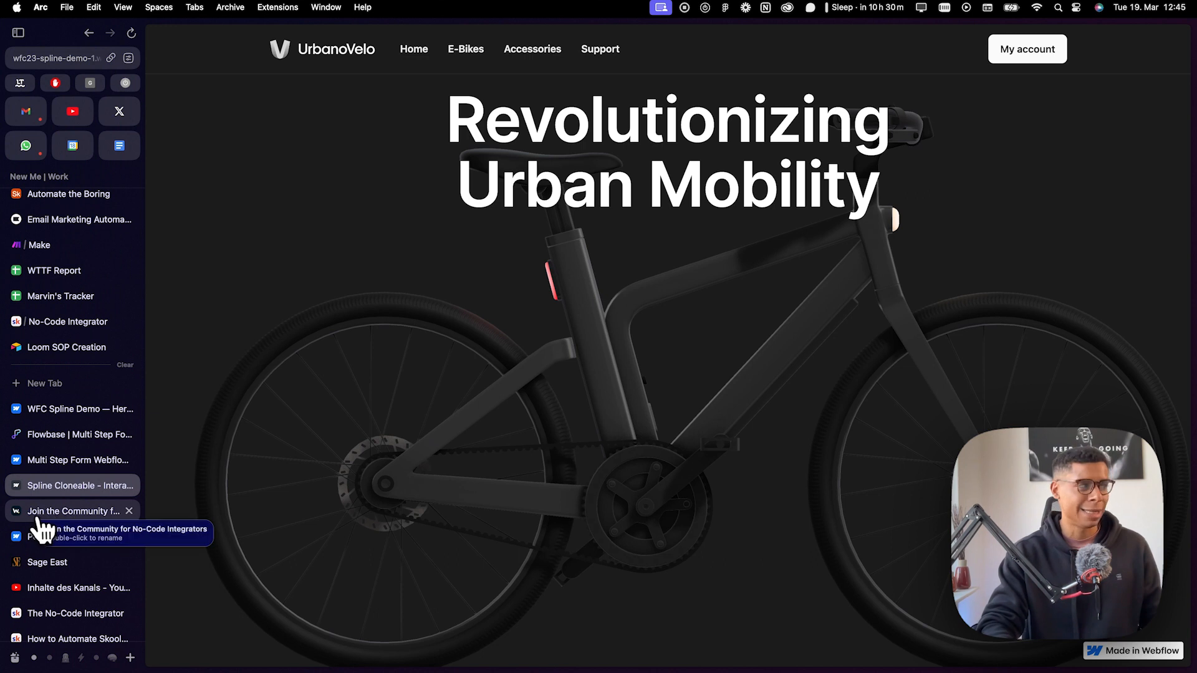
scroll(down, 3)
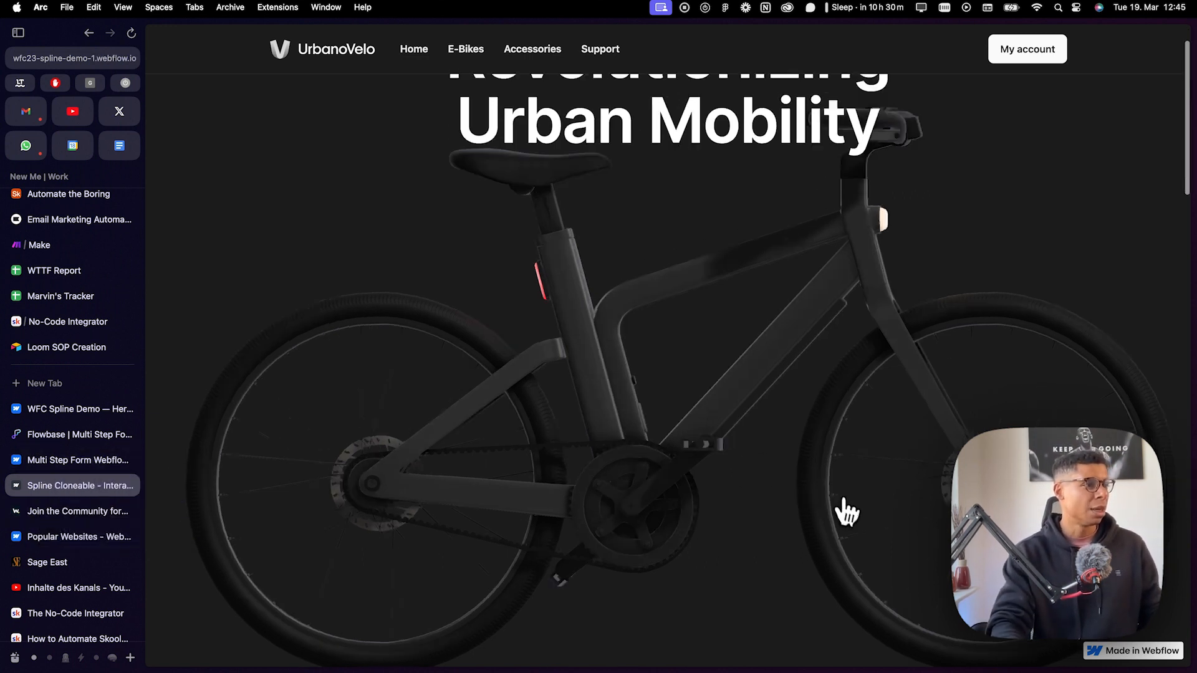
scroll(down, 3)
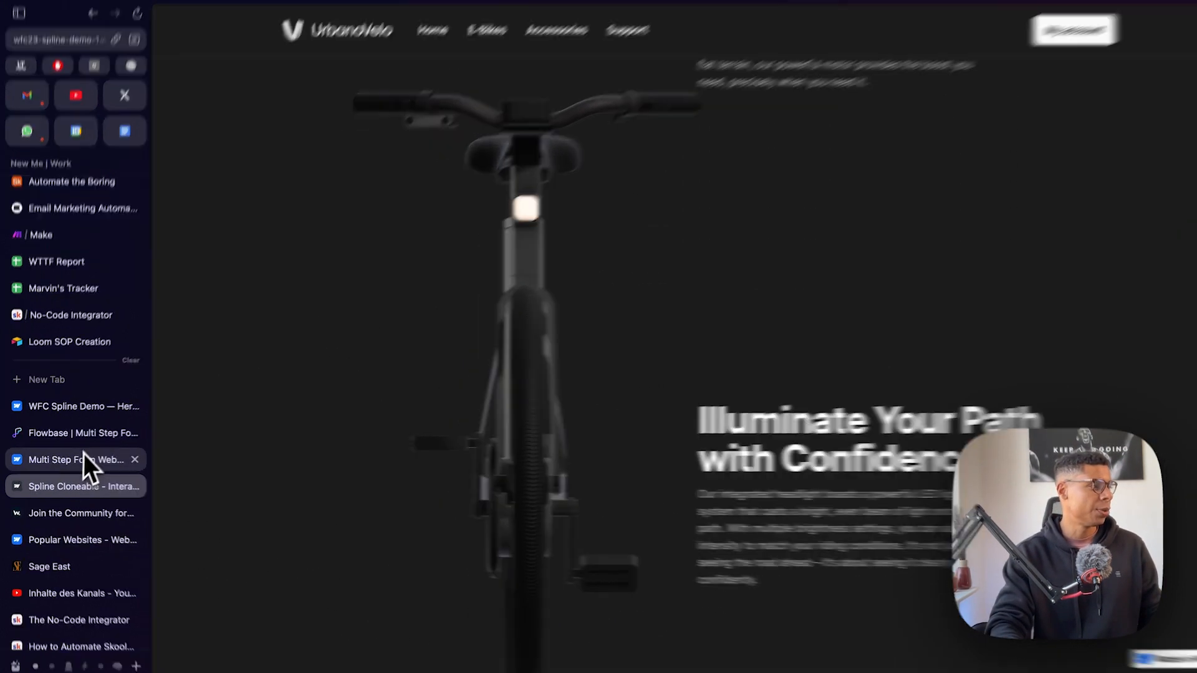
Browse the Top Webflow Cloneables Notion gallery and open the Multi-Step Form 2 entry
click(76, 460)
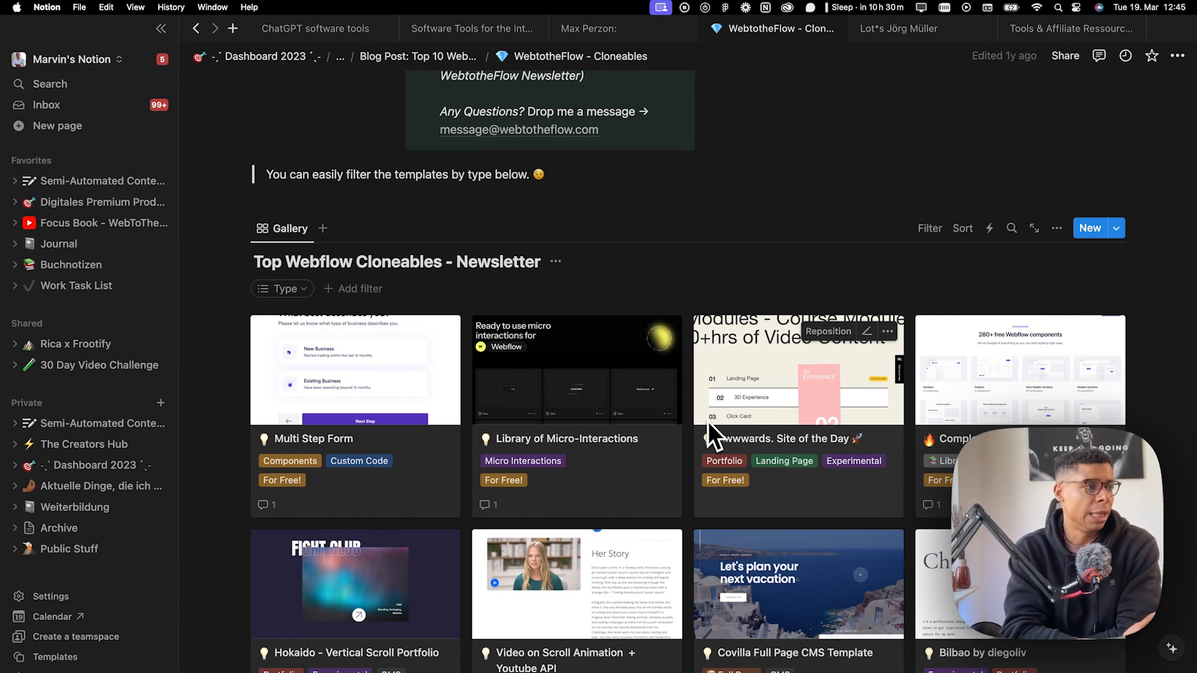
mouse_move(652, 302)
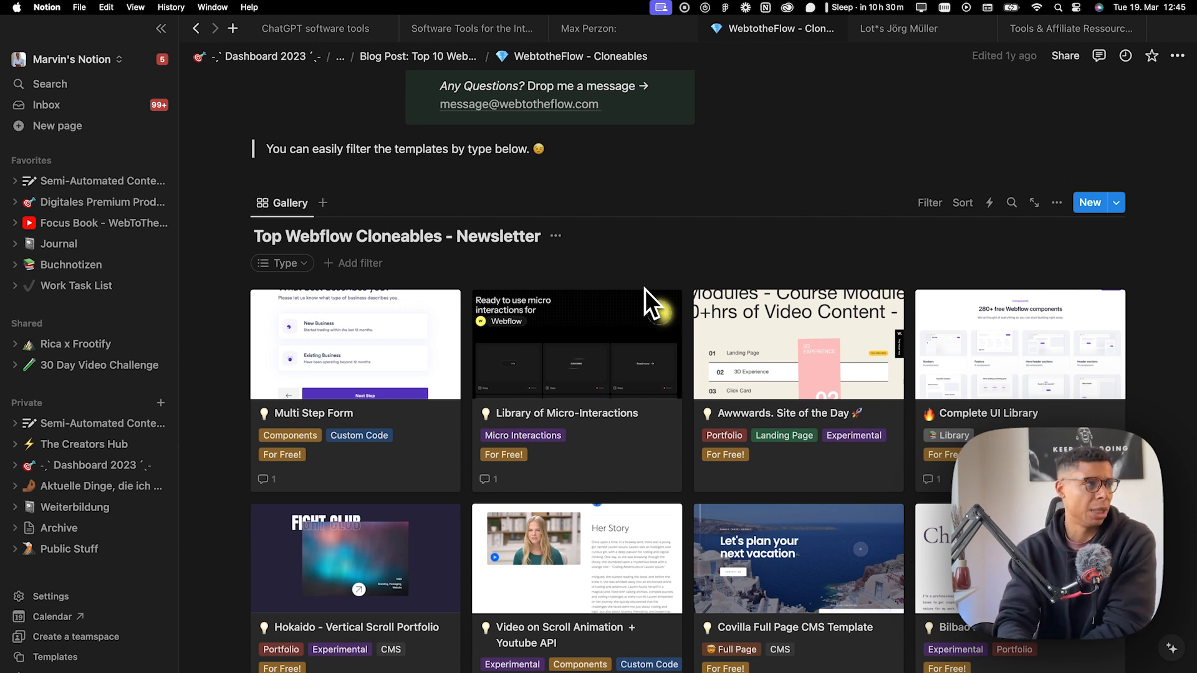
scroll(down, 3)
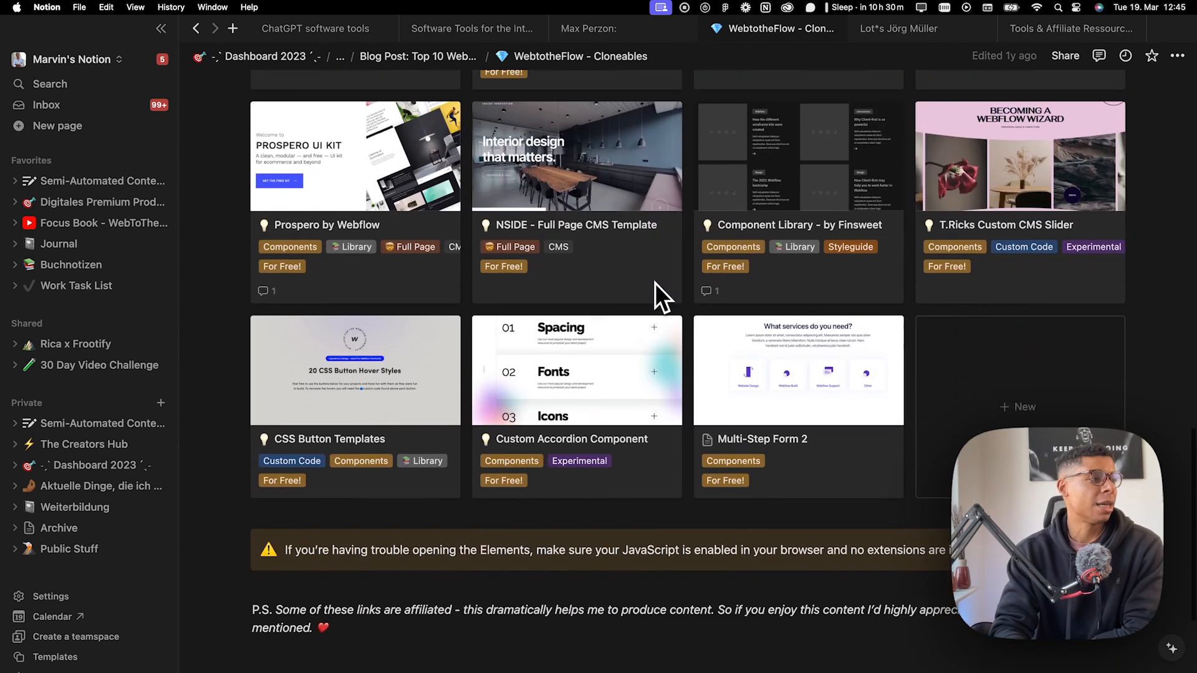
scroll(up, 3)
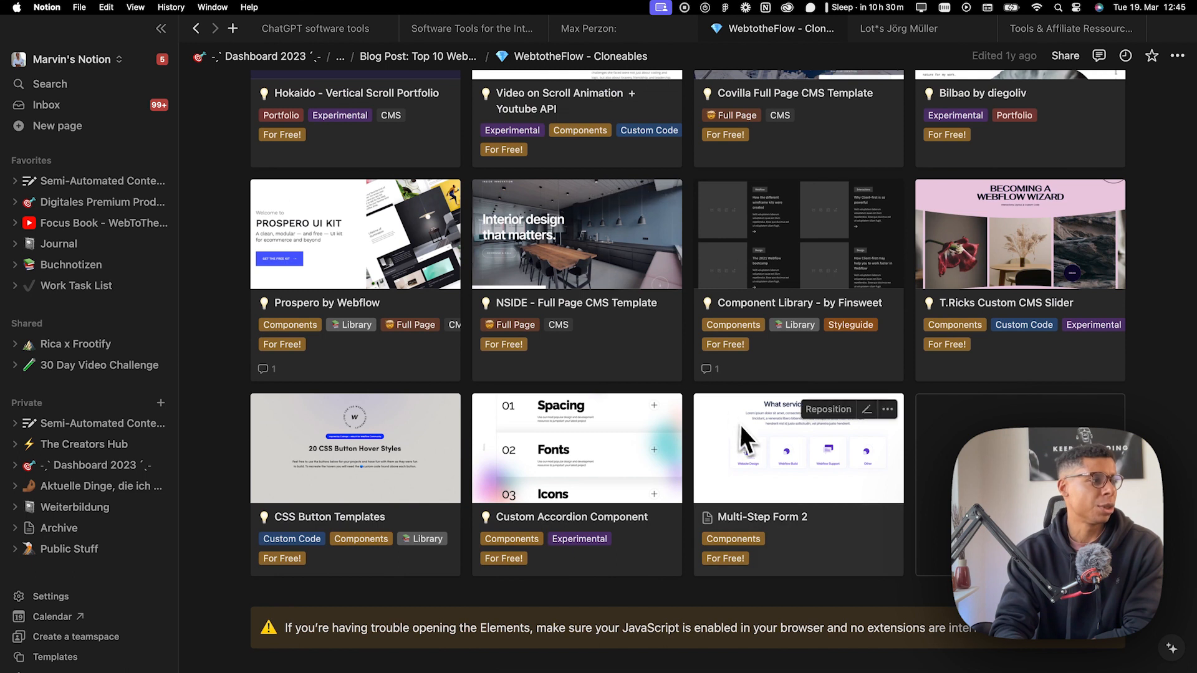
mouse_move(763, 461)
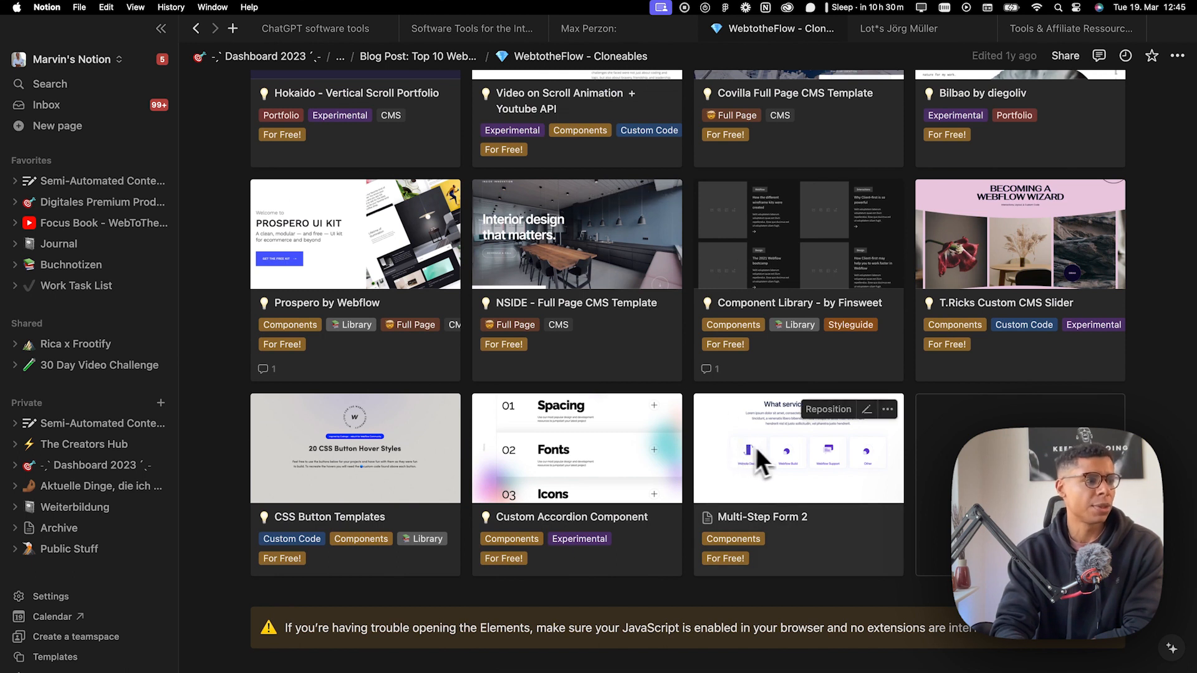
scroll(up, 3)
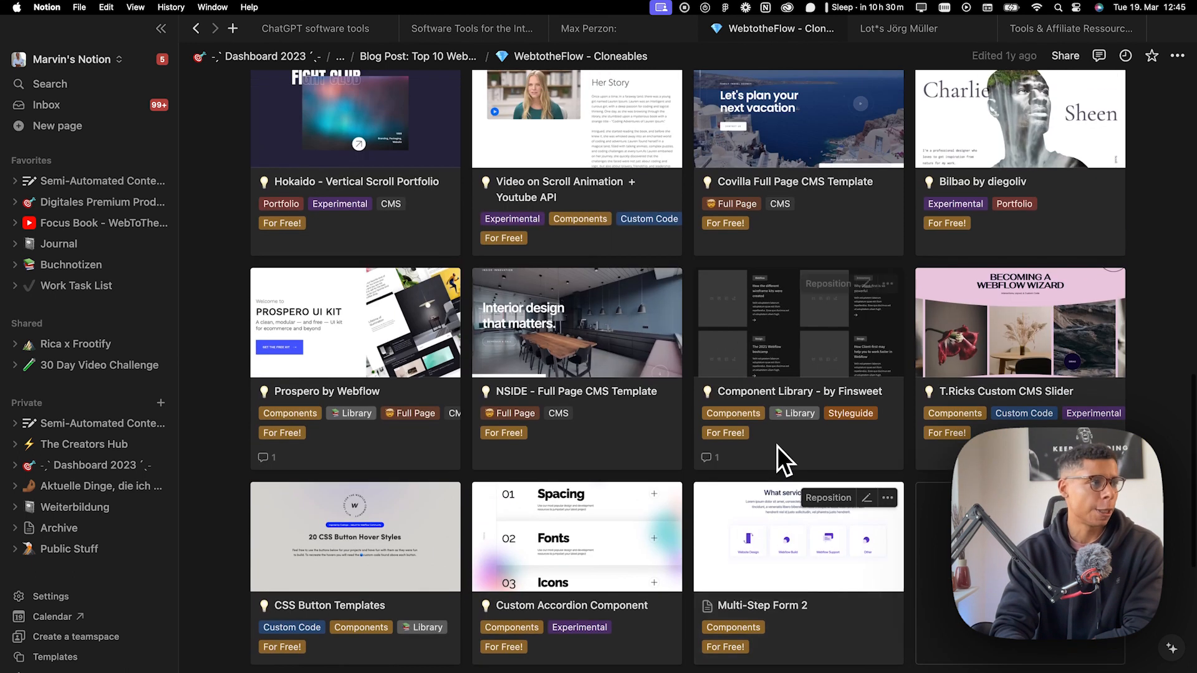
scroll(down, 3)
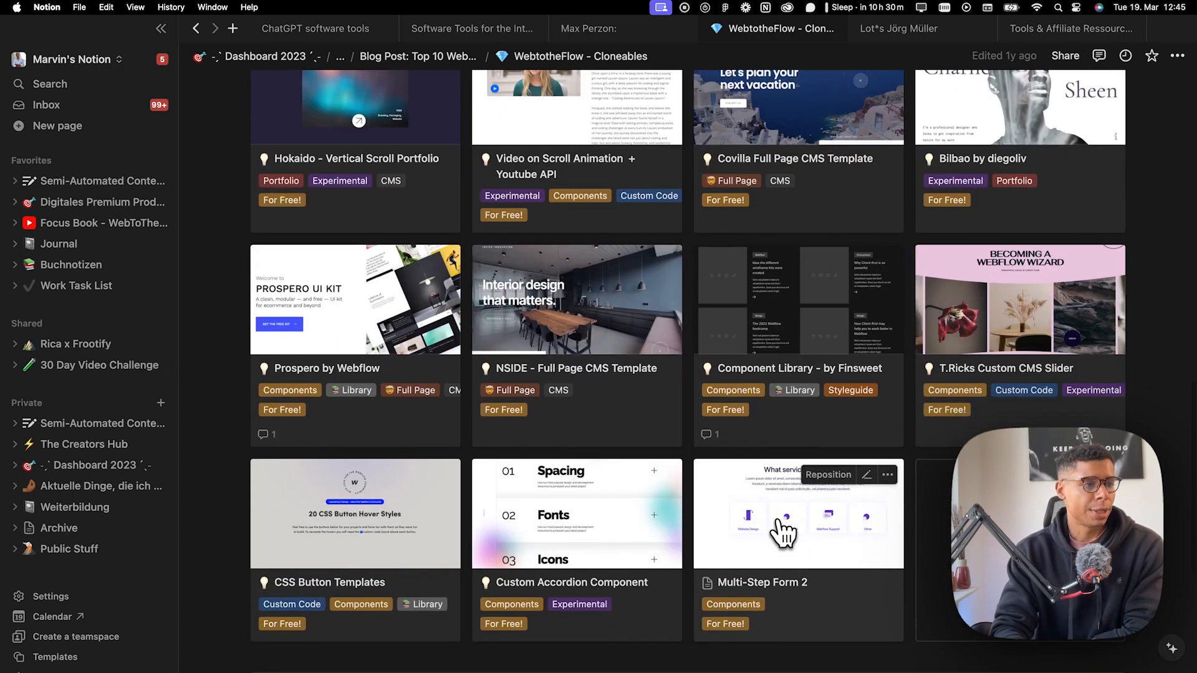
click(783, 526)
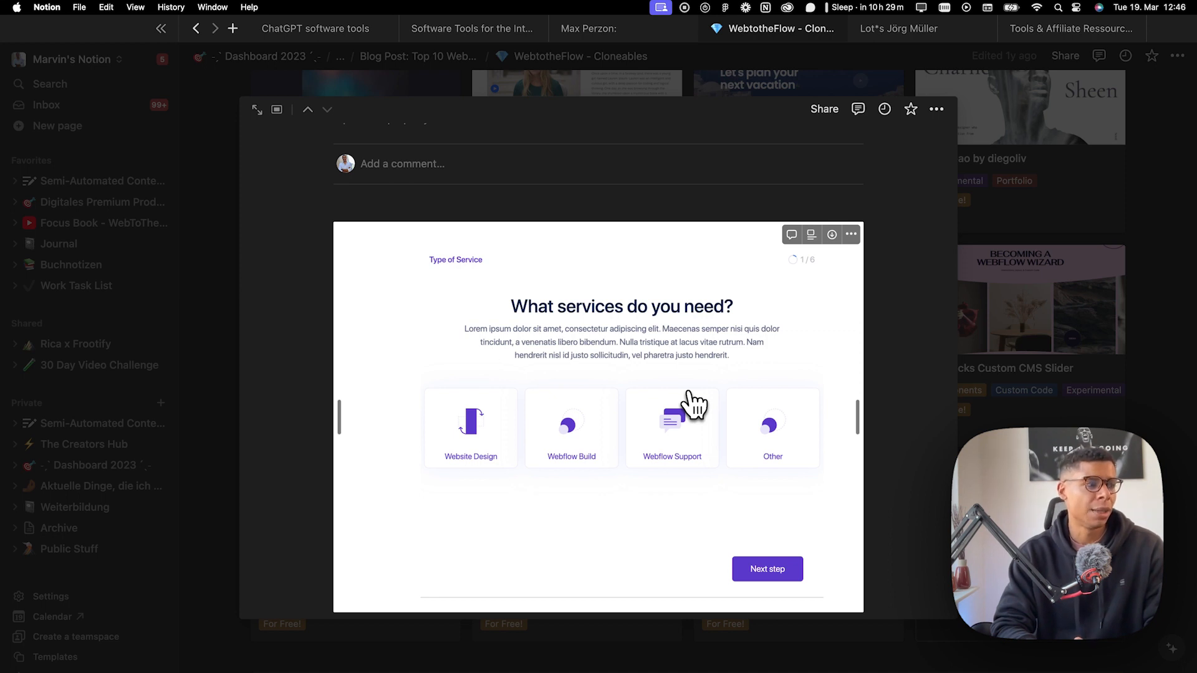
mouse_move(713, 442)
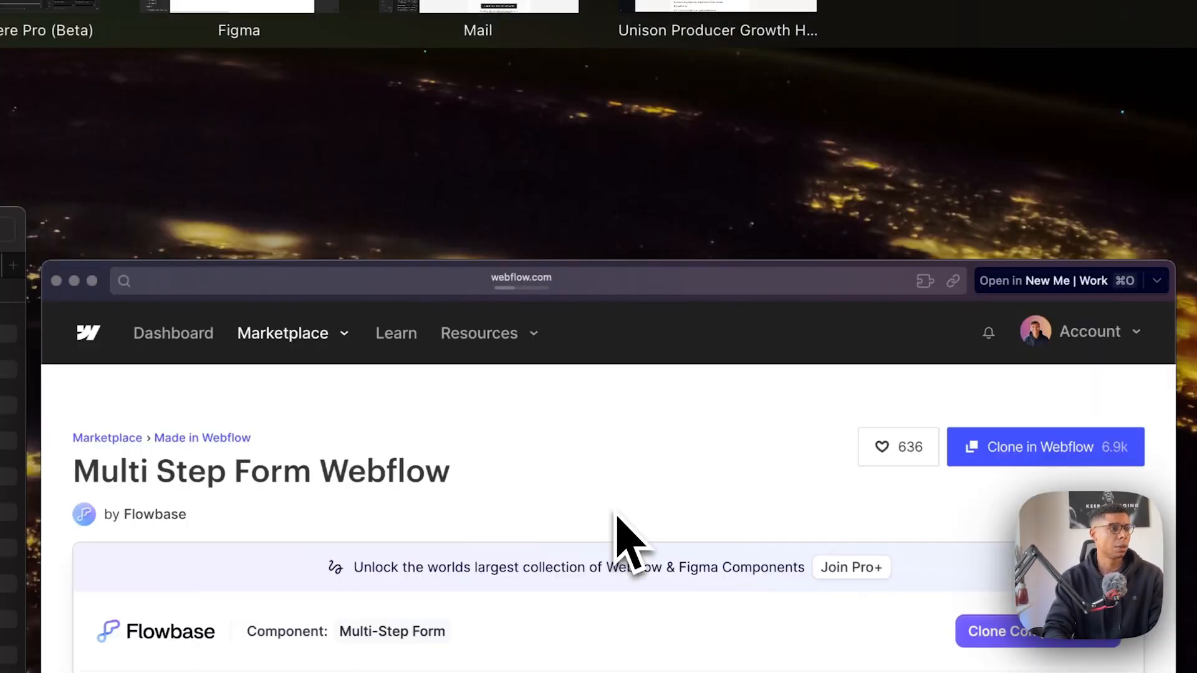
Clone the Flowbase Multi Step Form into a new site with its suggested default name
scroll(down, 3)
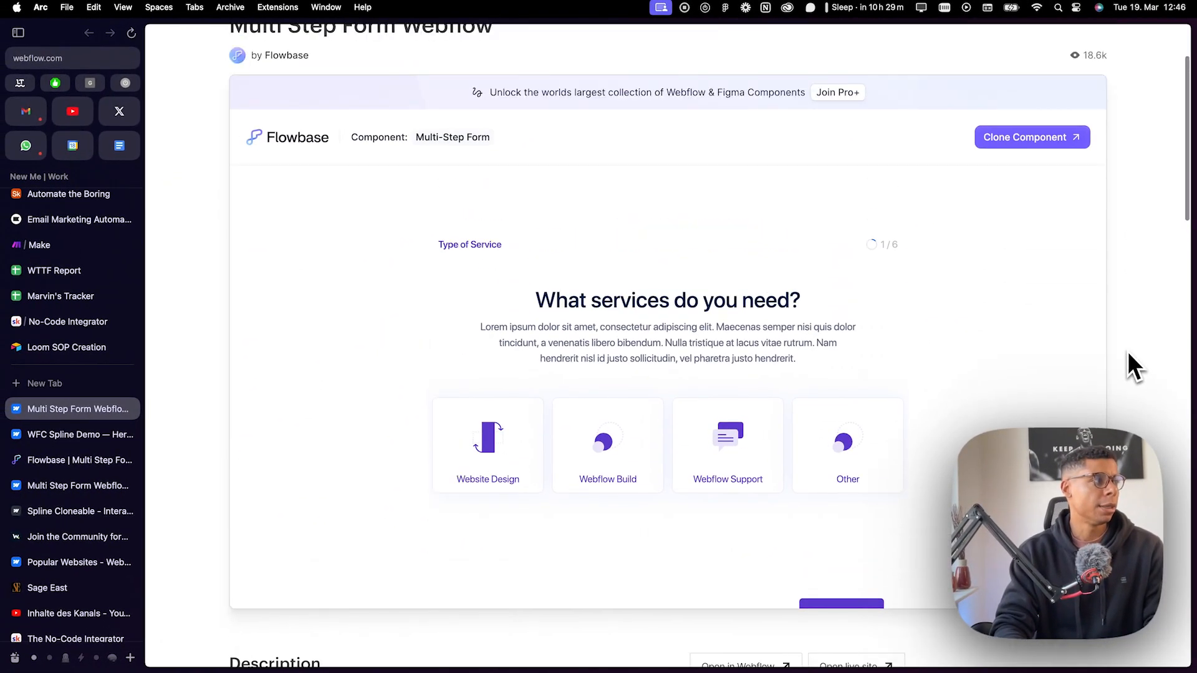
scroll(up, 3)
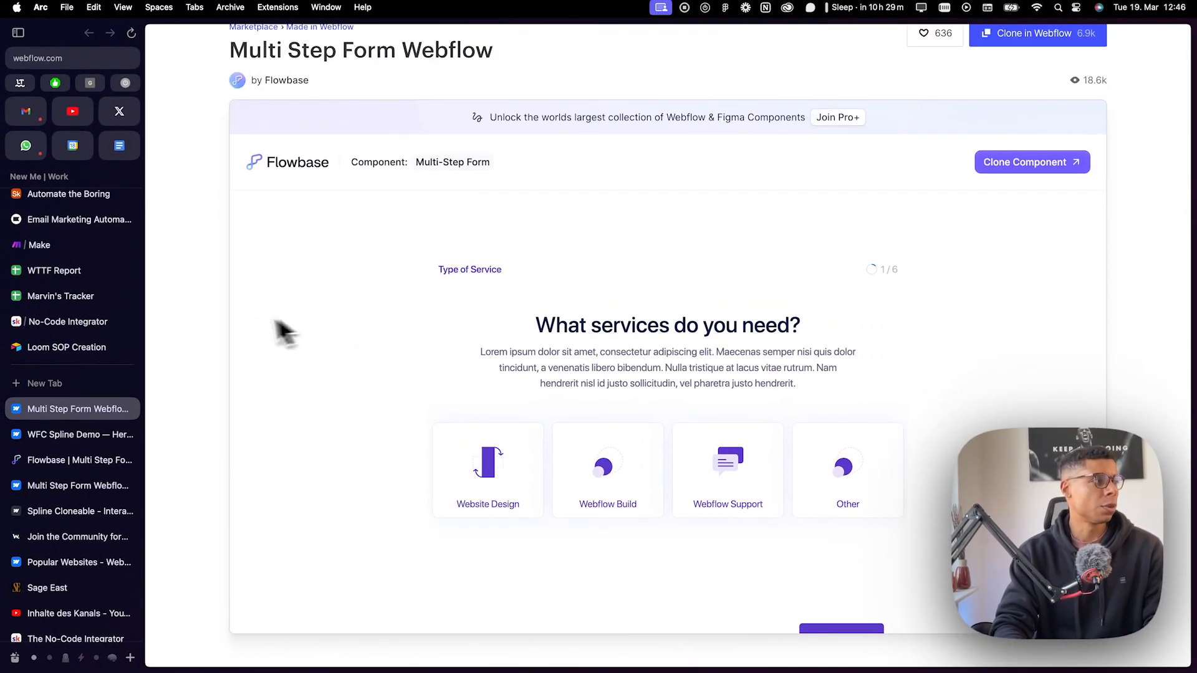
mouse_move(230, 344)
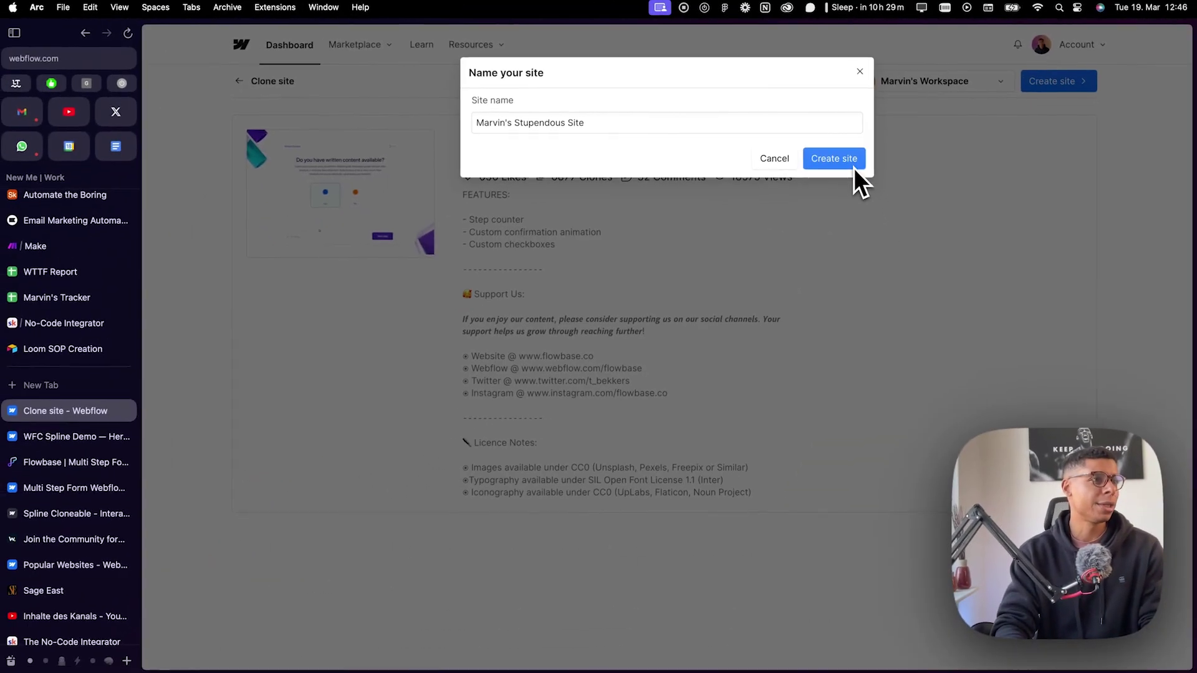
click(834, 158)
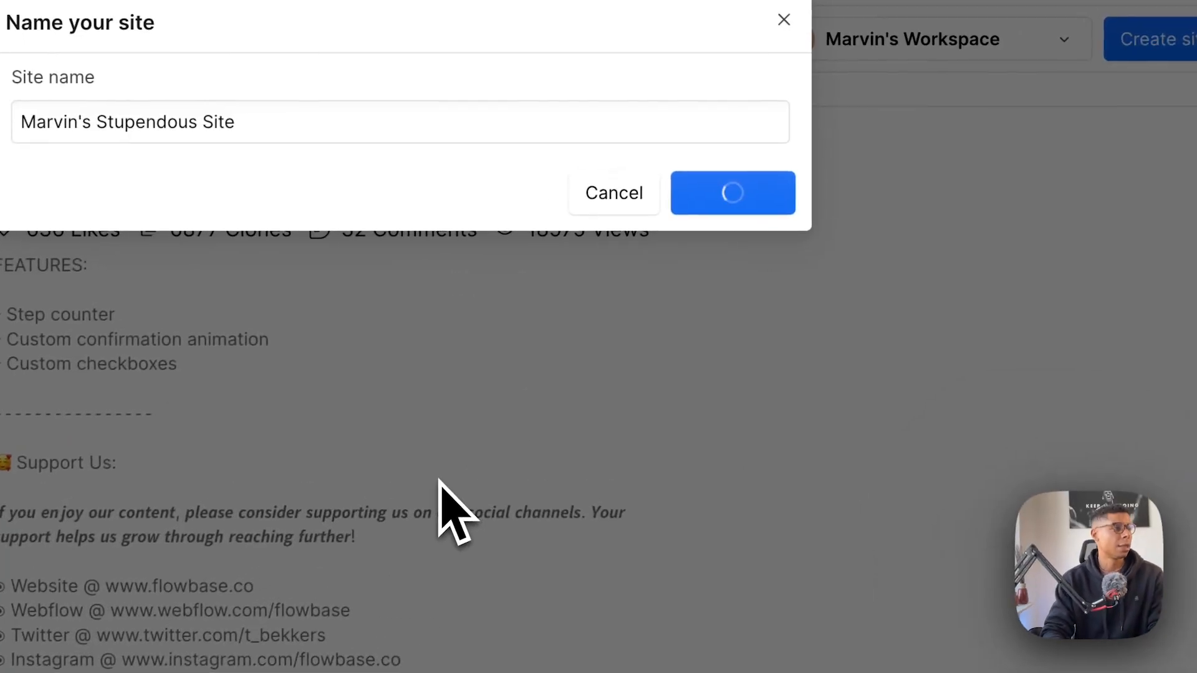
click(731, 192)
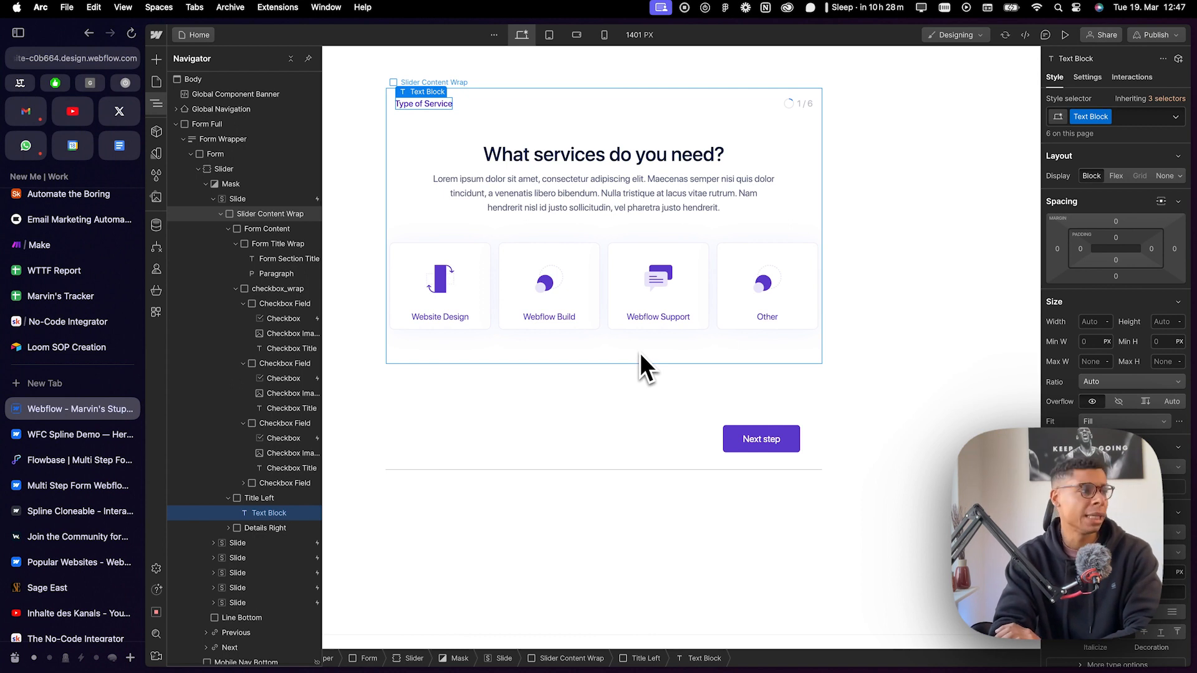
mouse_move(626, 338)
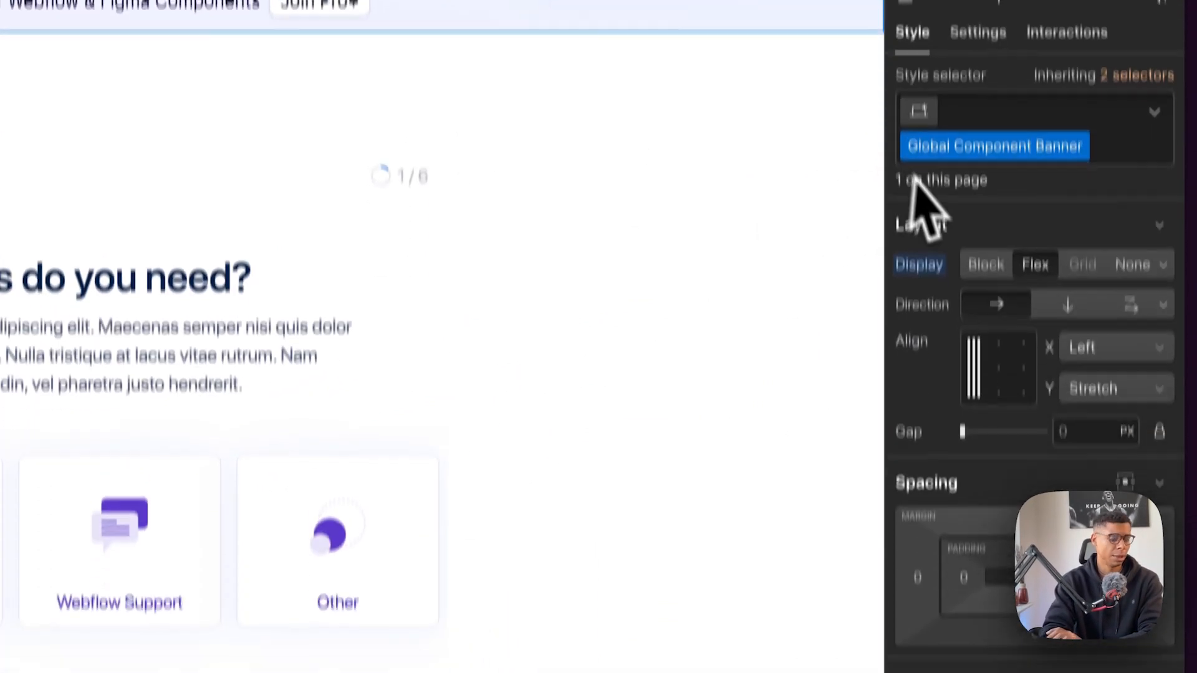
Inspect the intro paragraph under the heading on the cloned form's first step
scroll(down, 3)
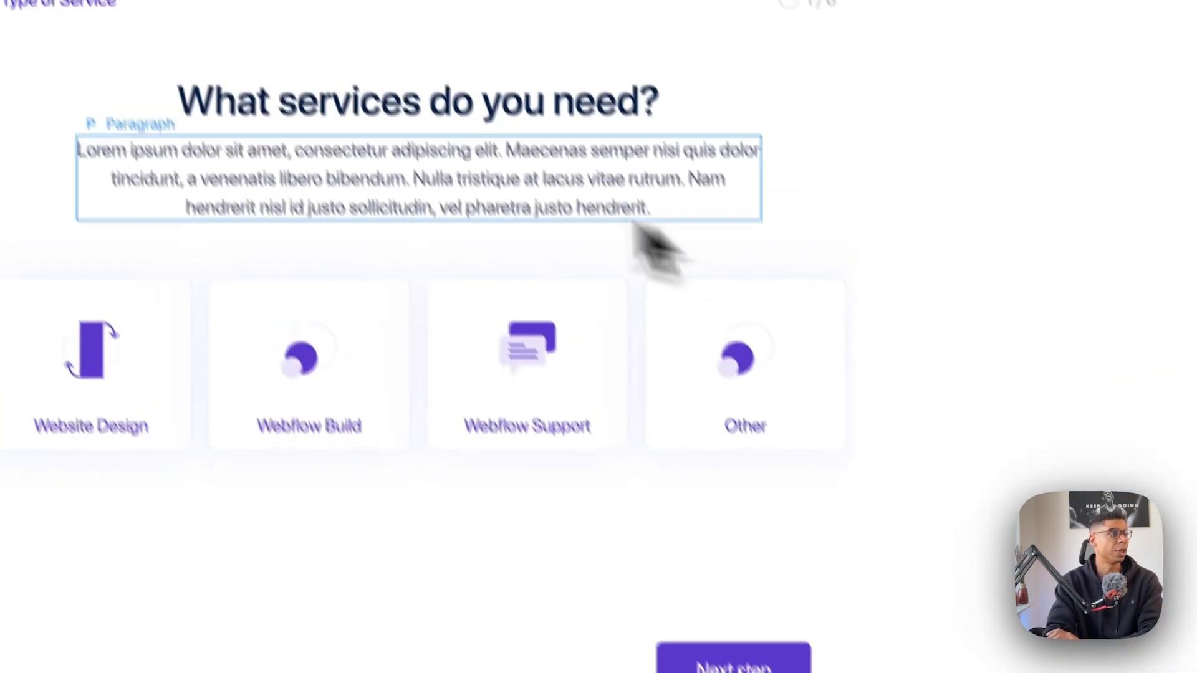
click(978, 97)
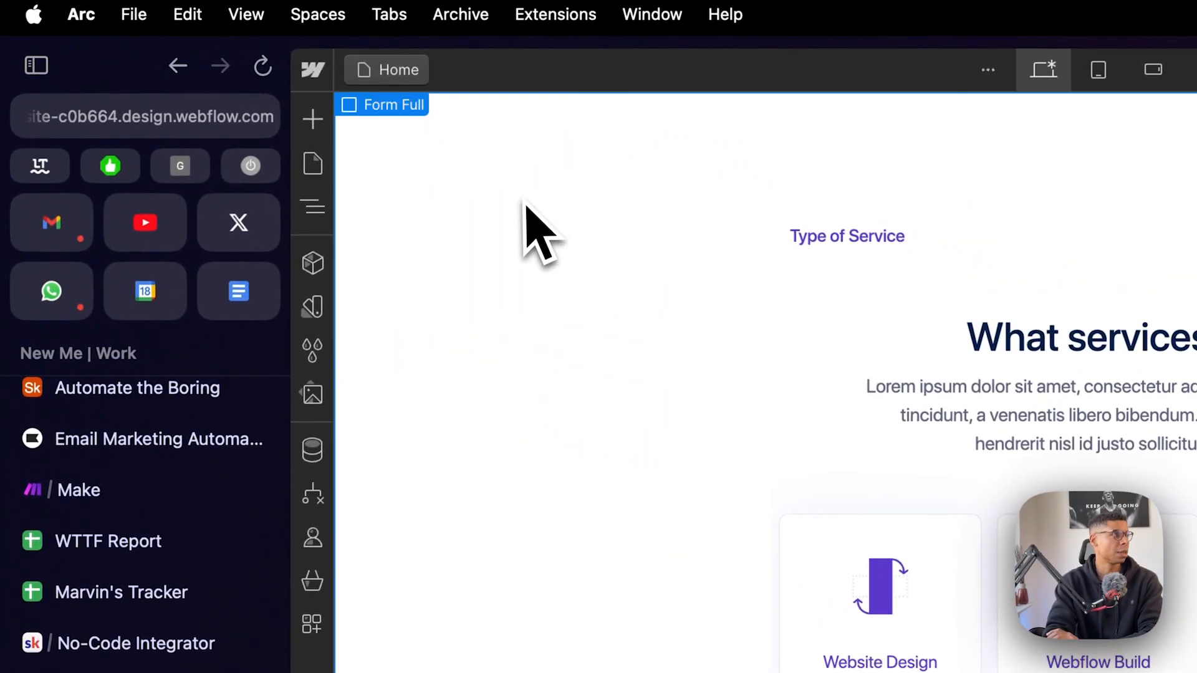
Select the form slider and step through its slides to the project budget and confirmation steps
click(312, 208)
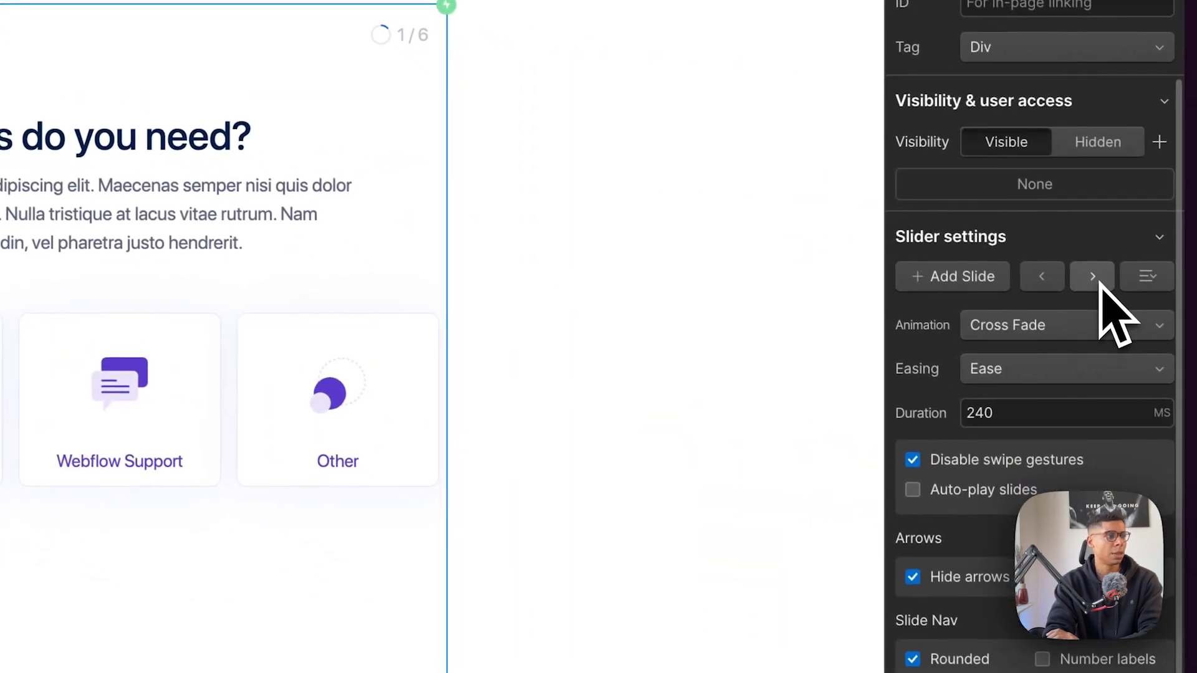
click(1092, 277)
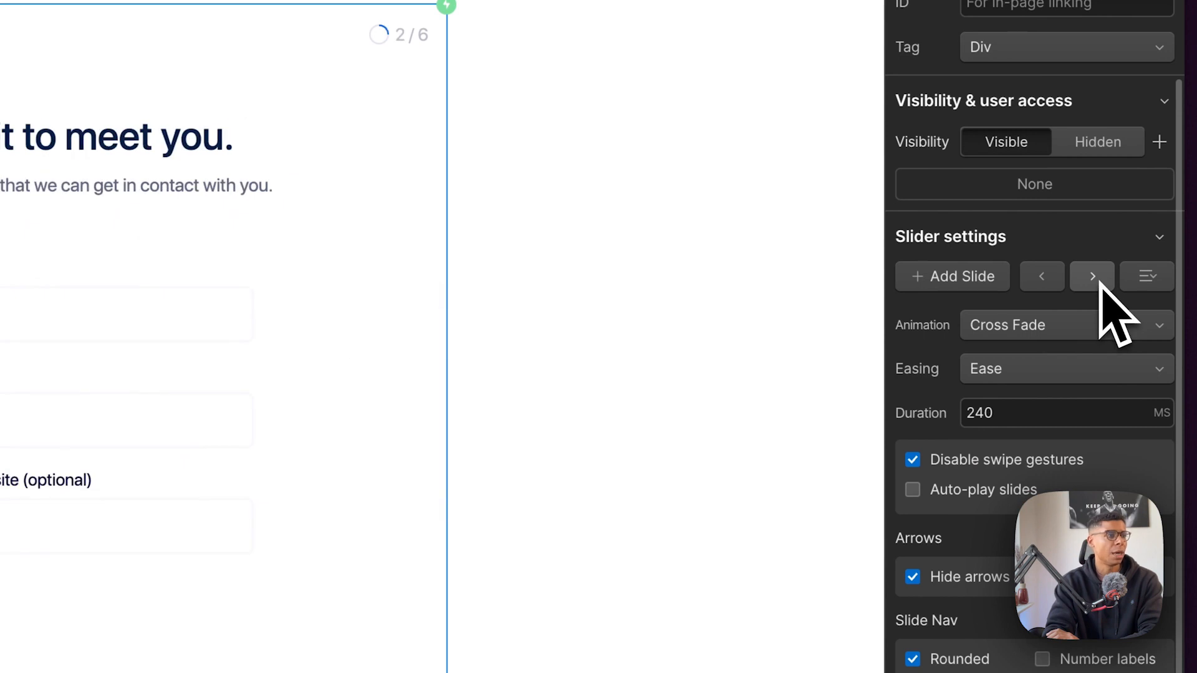
click(1092, 277)
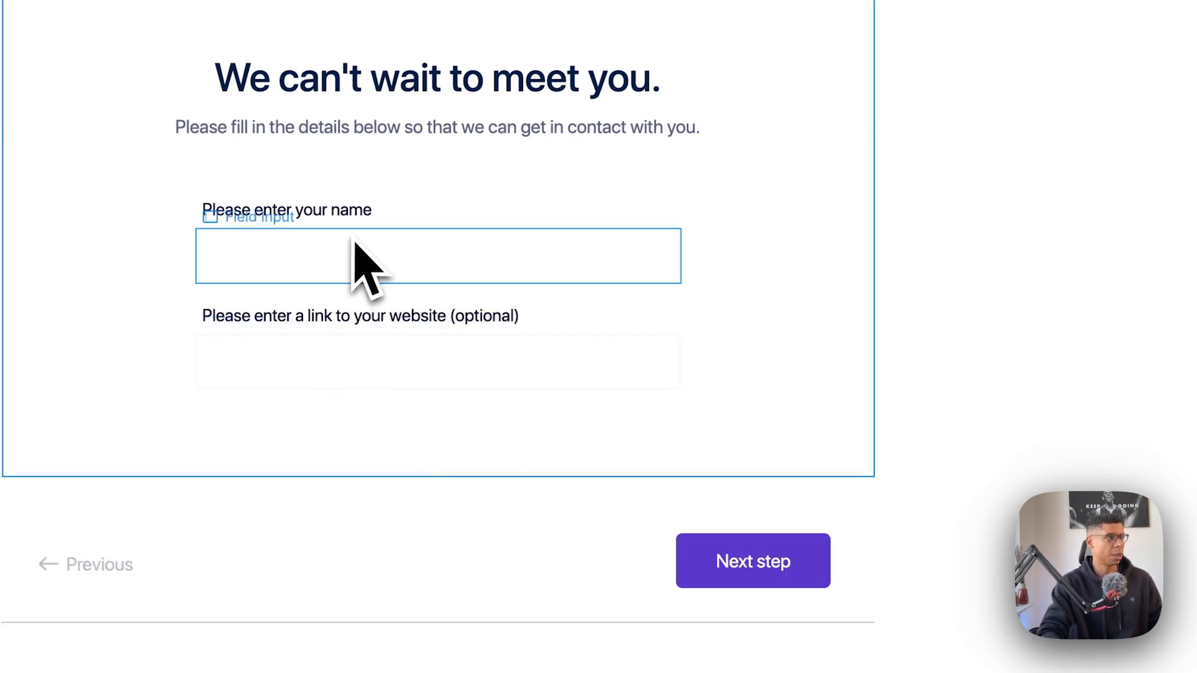
click(751, 559)
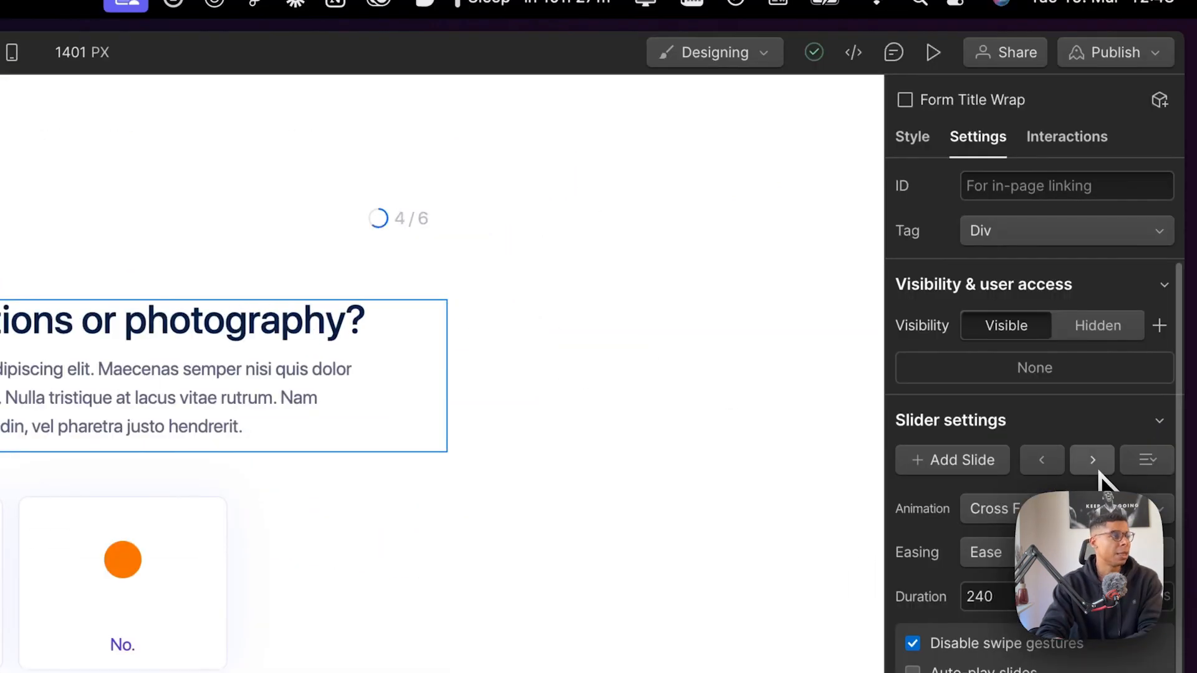
click(1090, 460)
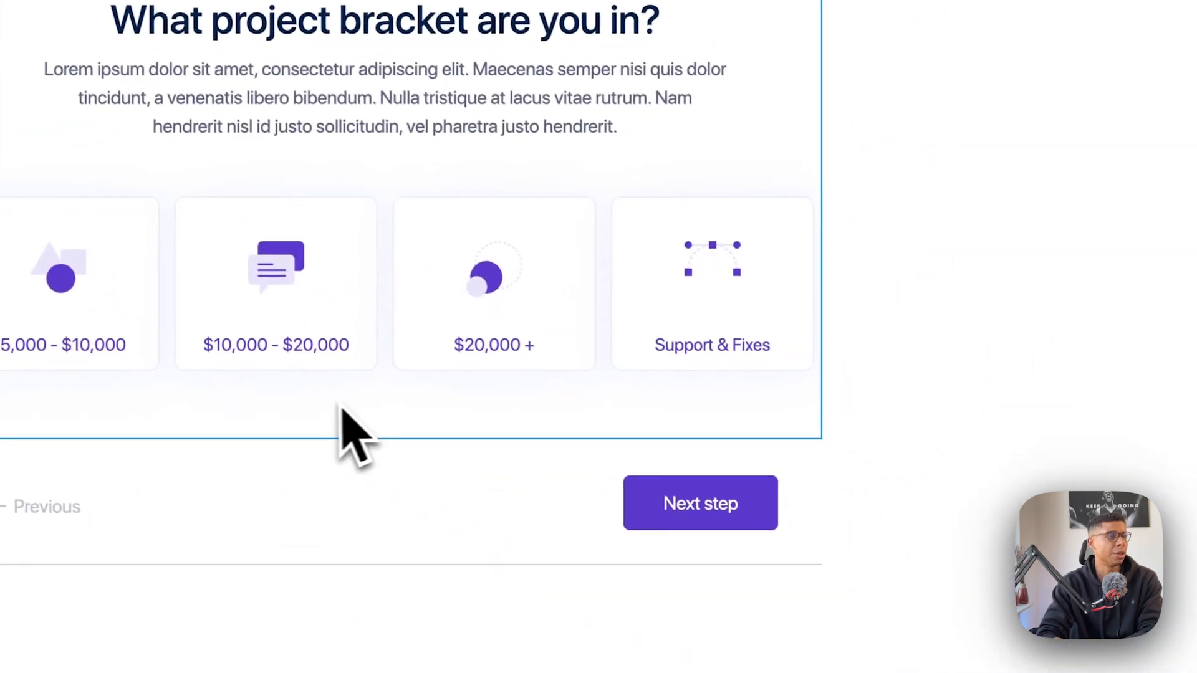
click(700, 502)
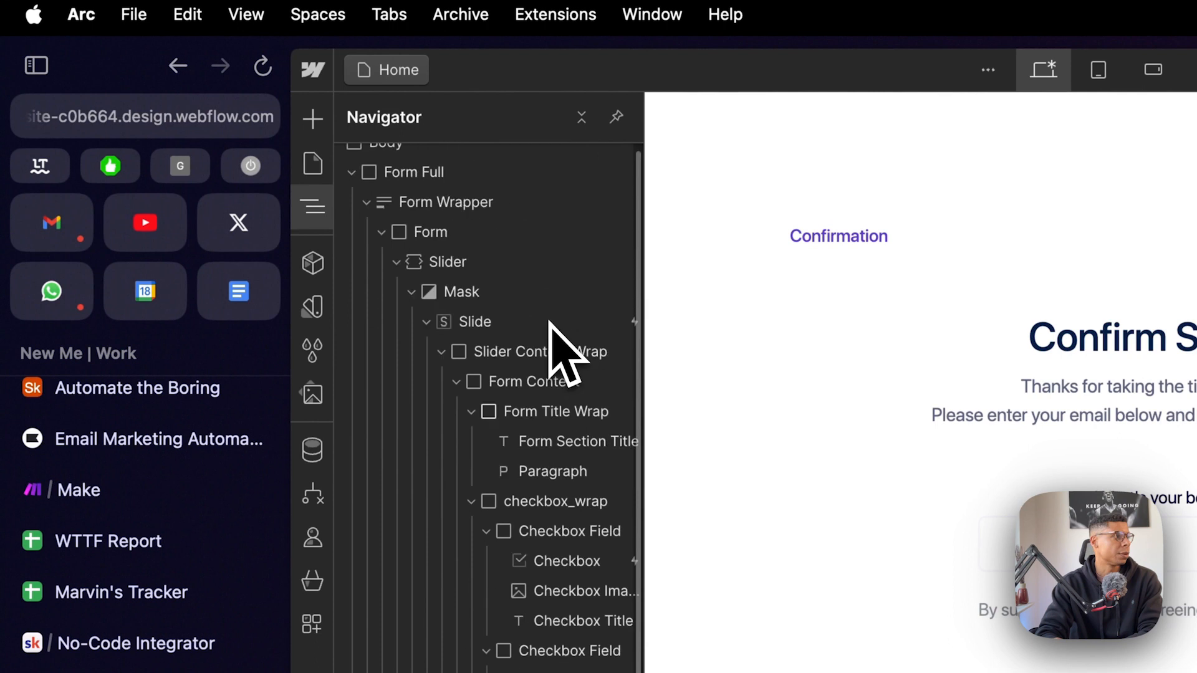
Select the Form Wrapper and highlight its /success redirect URL in Form Block settings
click(431, 232)
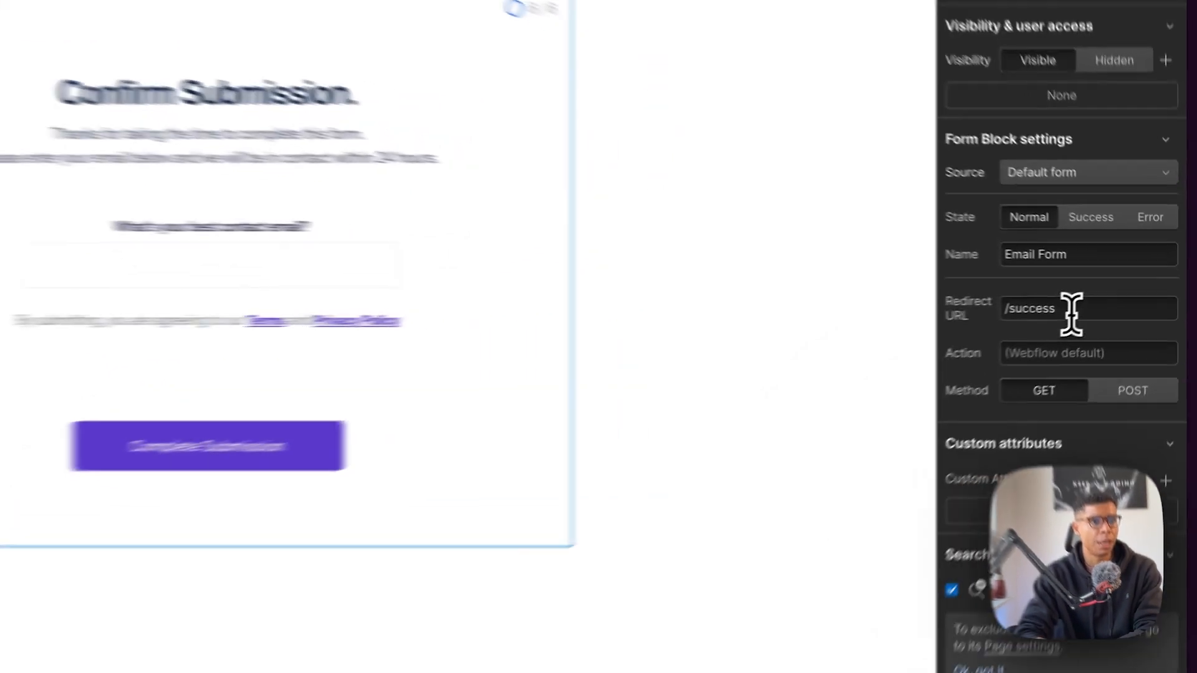
triple_click(1029, 308)
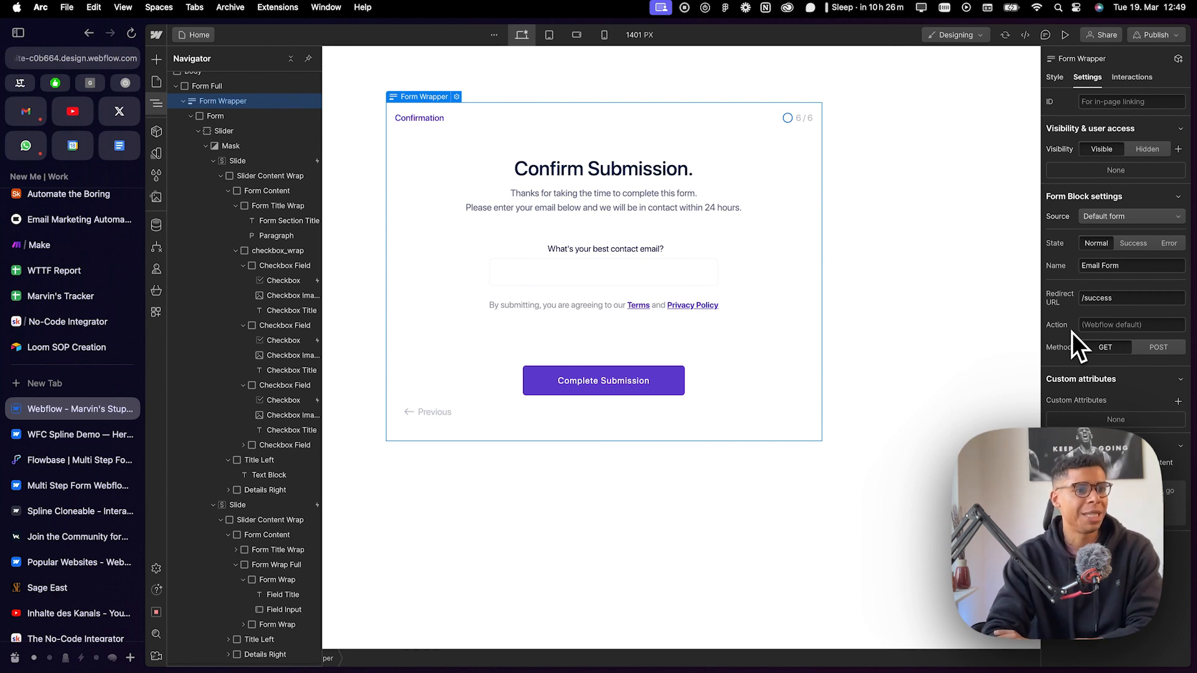
mouse_move(1075, 347)
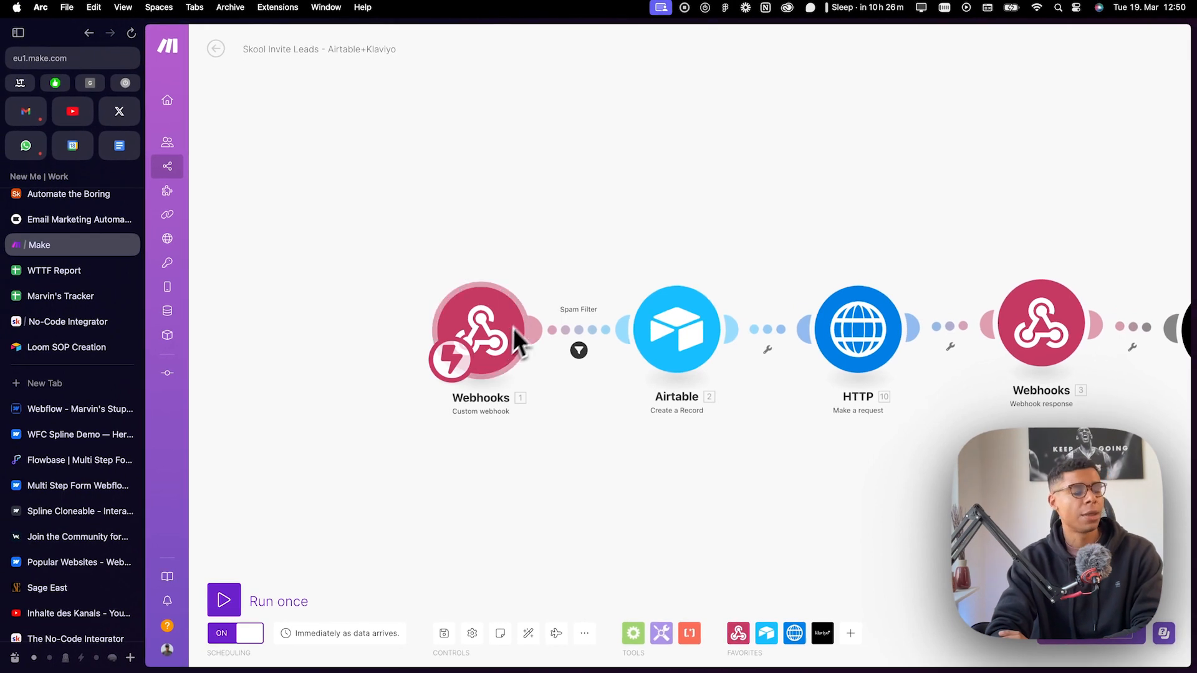
mouse_move(526, 359)
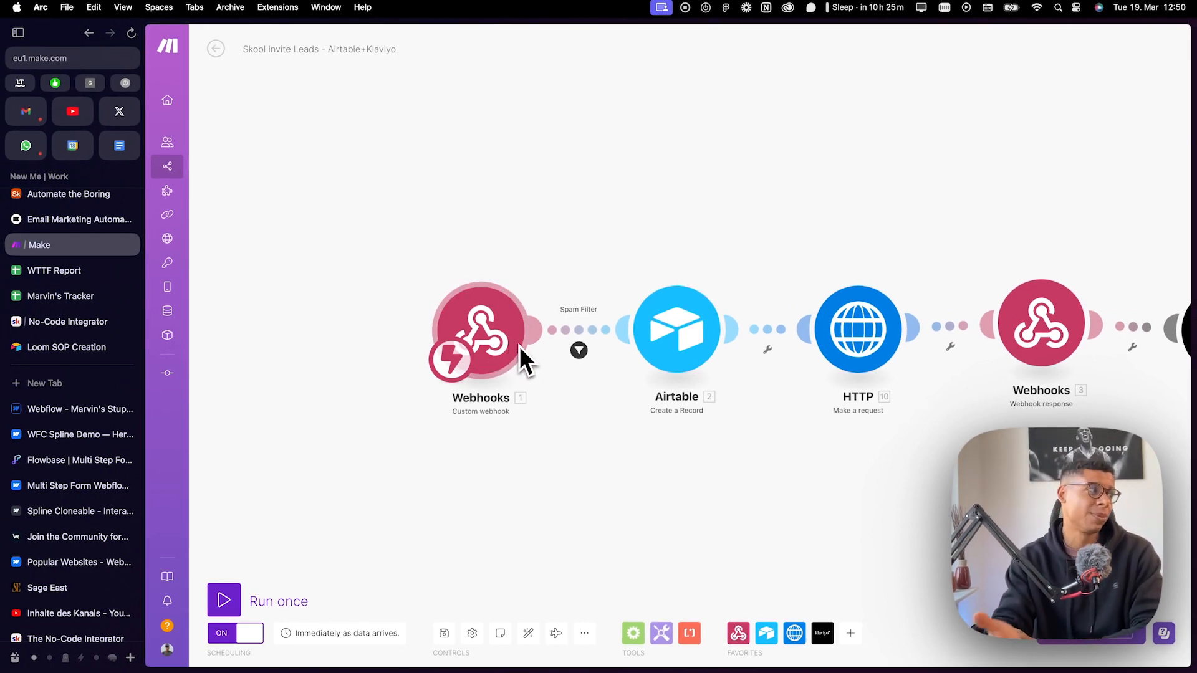
mouse_move(76, 392)
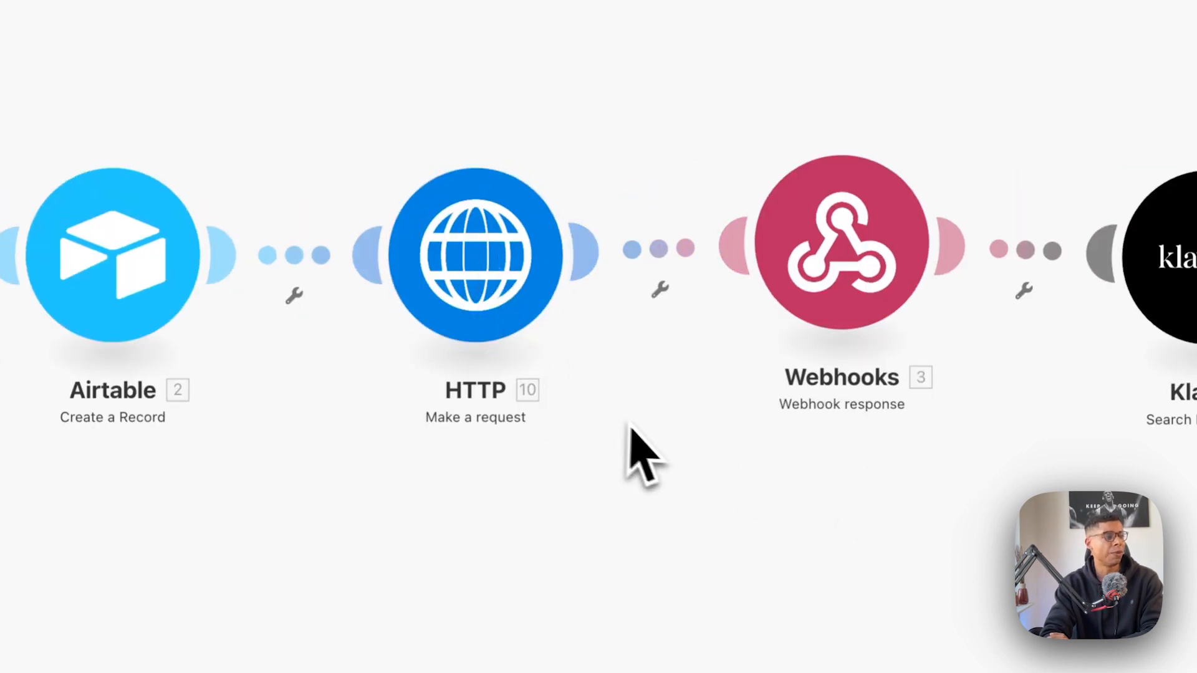
Scroll along the Skool Invite Leads module chain from webhook to Klaviyo
scroll(right, 3)
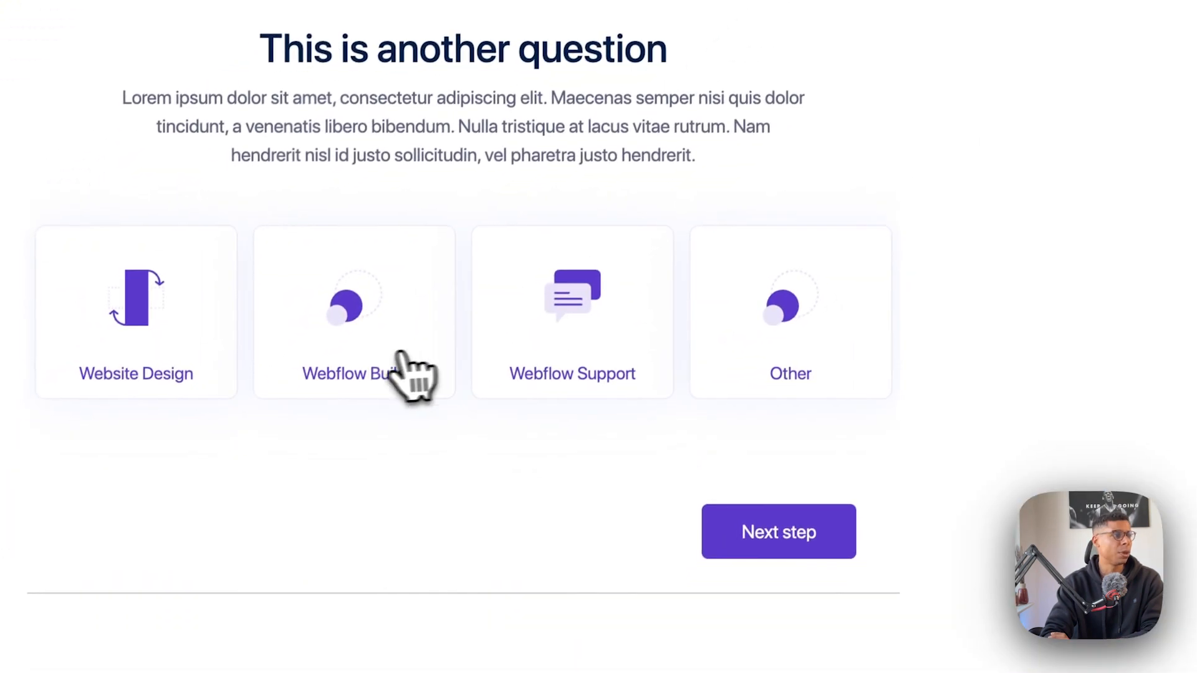
Choose Webflow Build, answer Yes then No, reach Confirm Submission and enter 'rgerg'
click(778, 531)
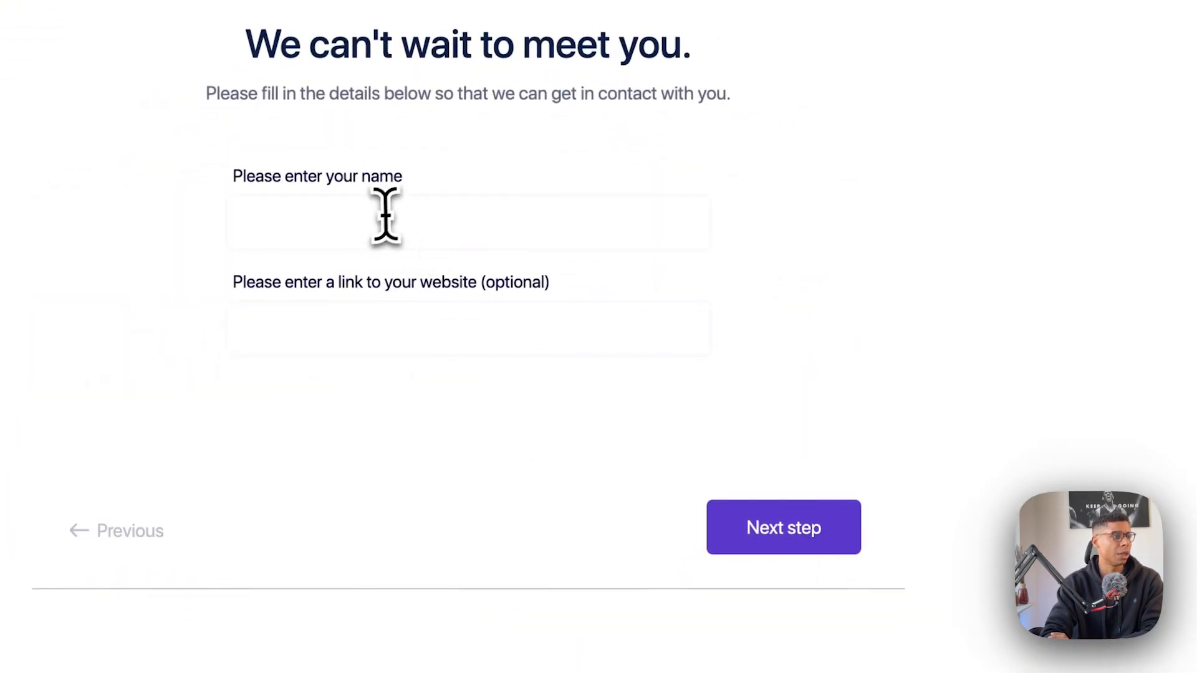
click(783, 526)
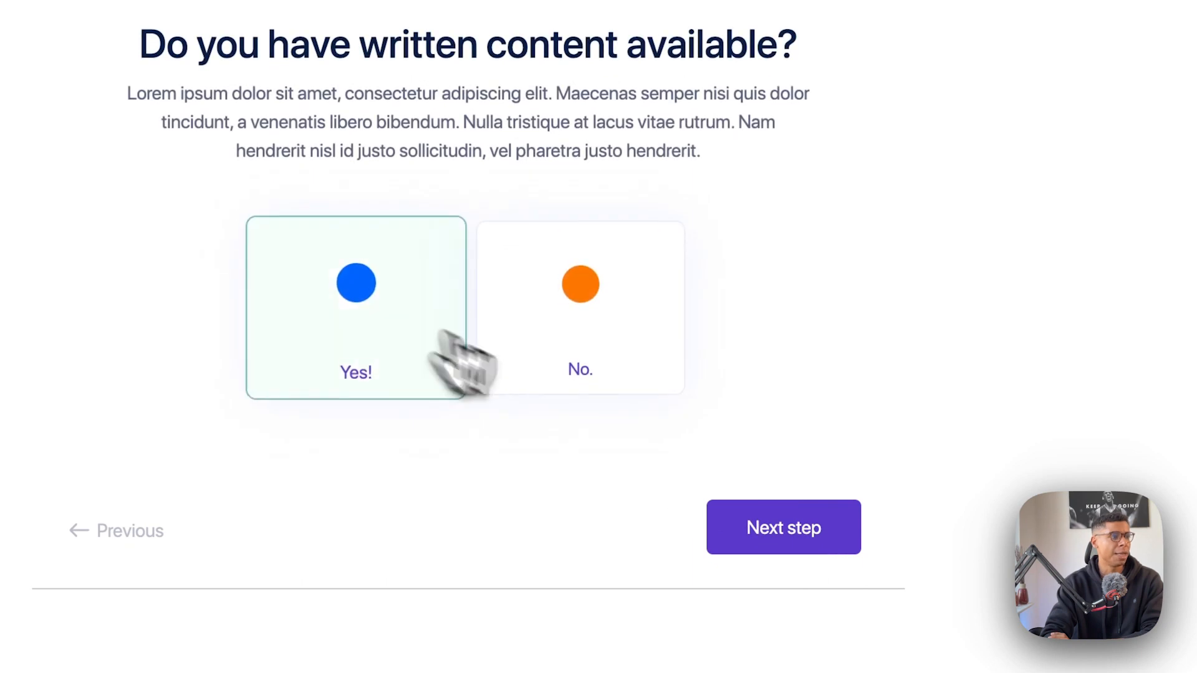
click(782, 526)
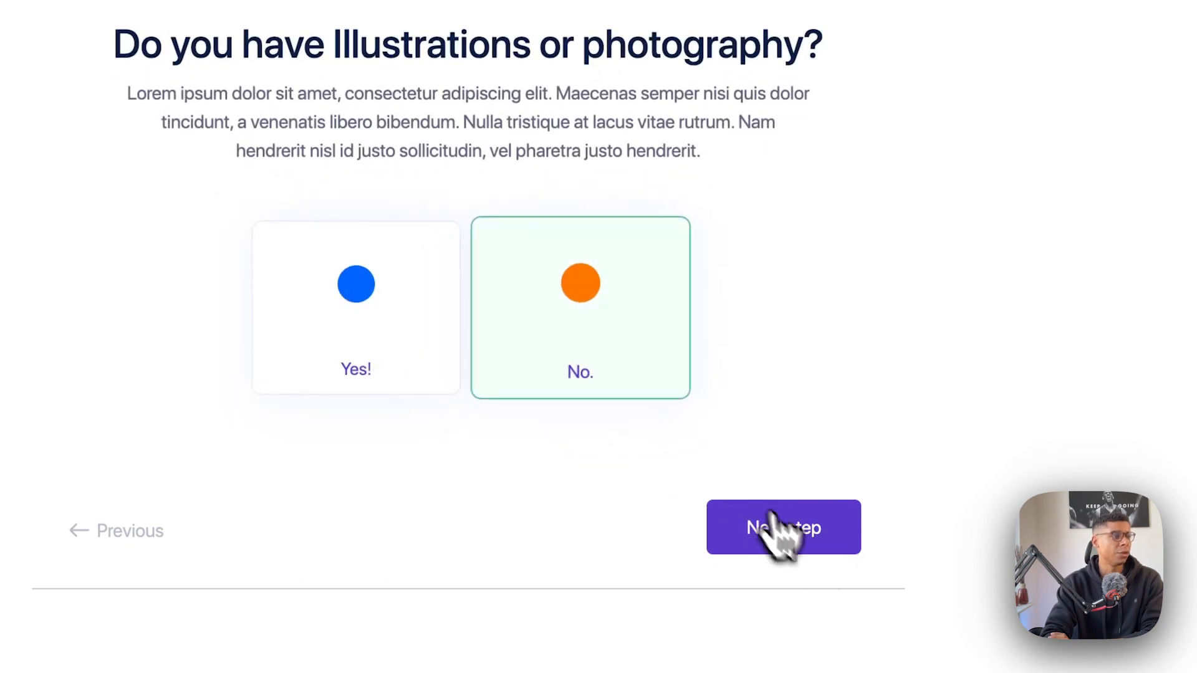
click(783, 526)
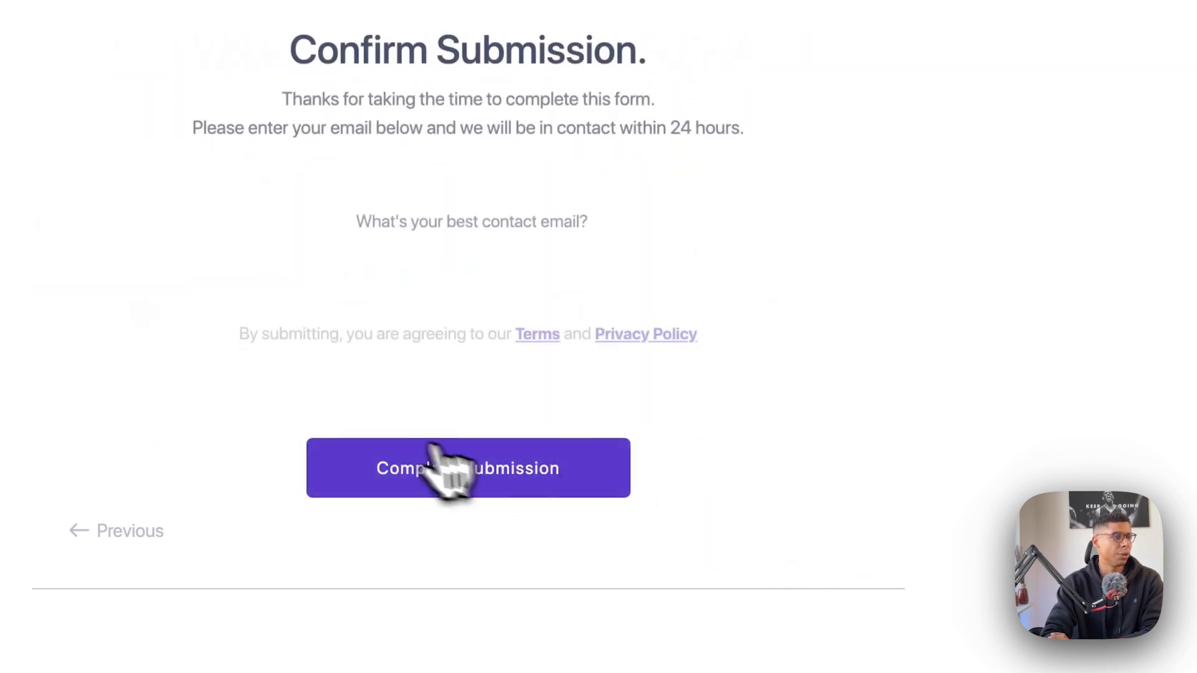
text(rgerg)
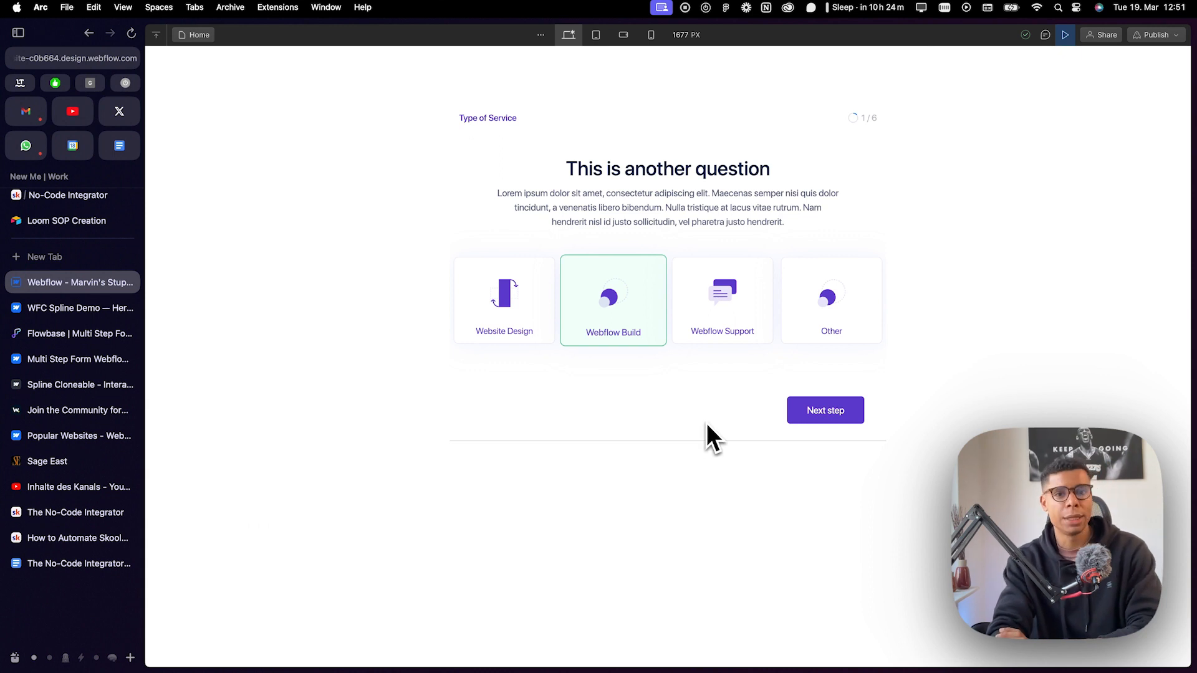
mouse_move(708, 446)
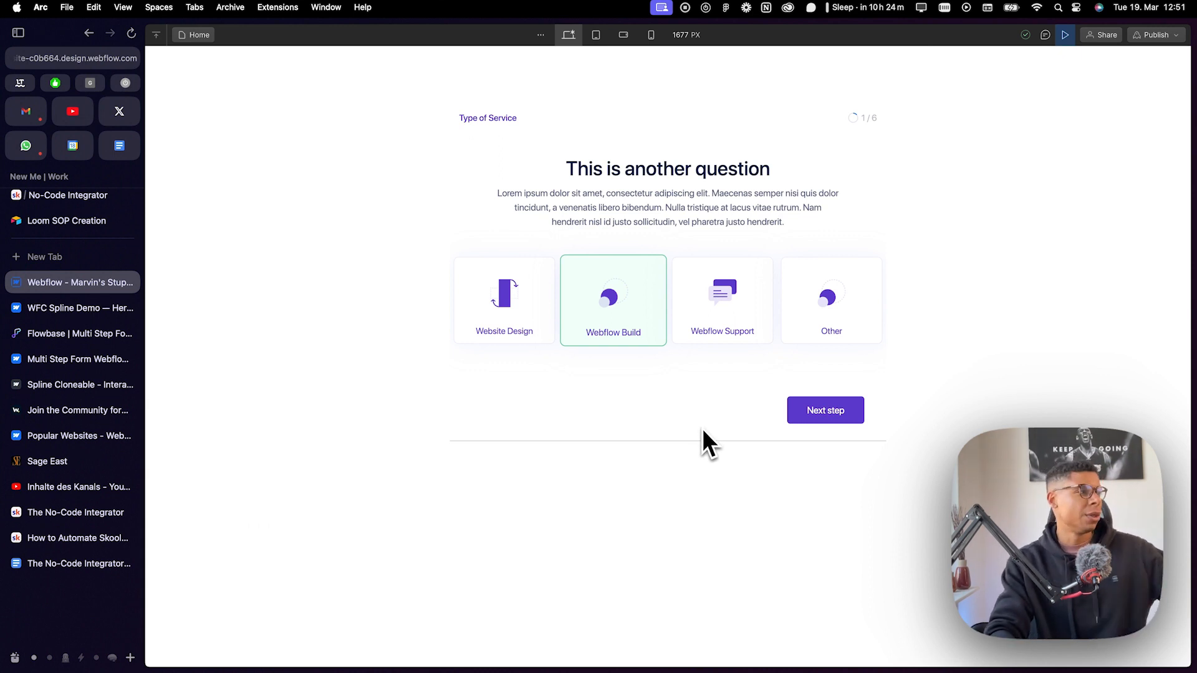
mouse_move(373, 400)
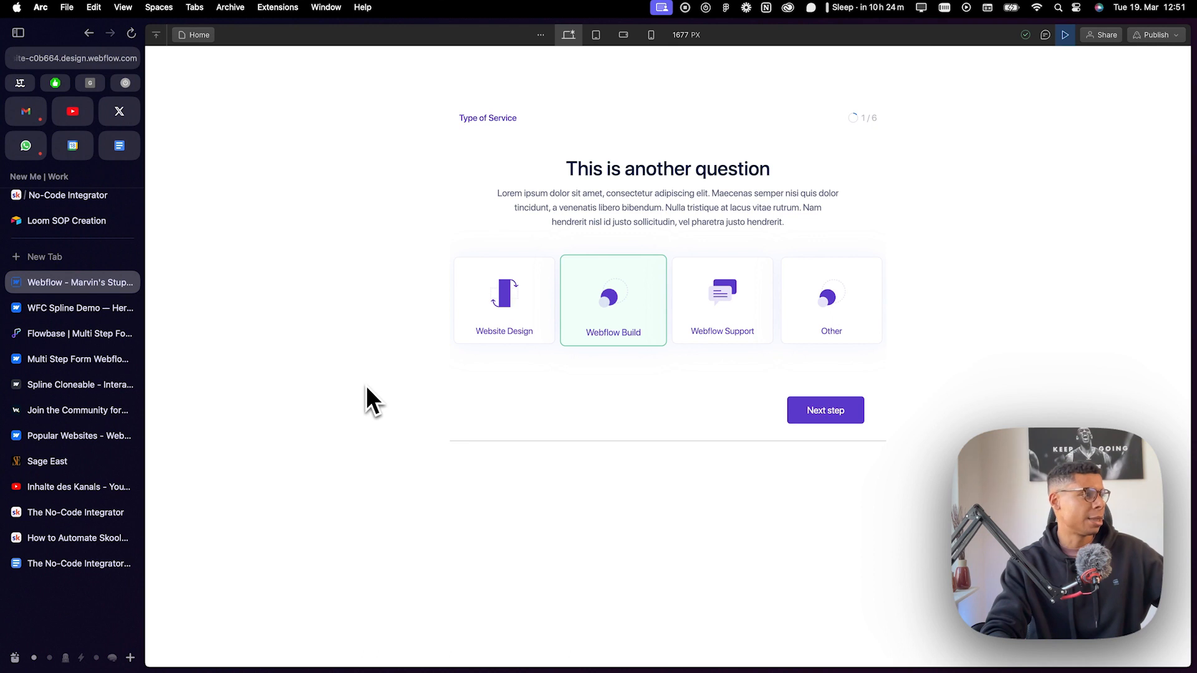
mouse_move(73, 359)
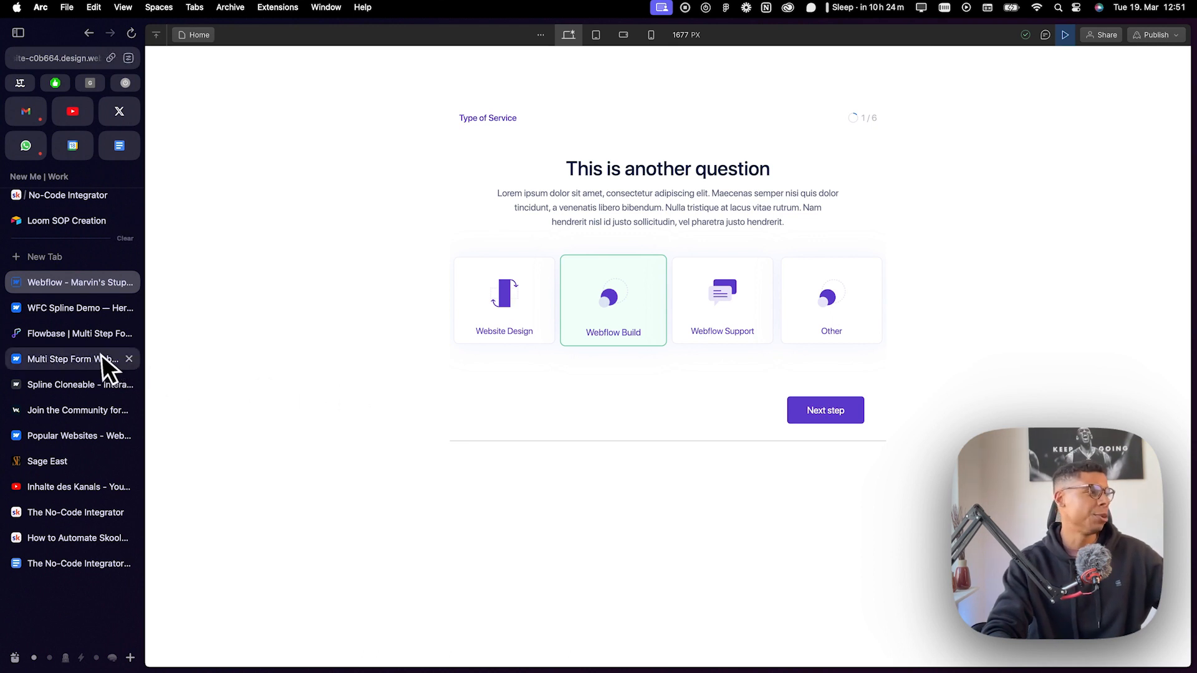
mouse_move(72, 359)
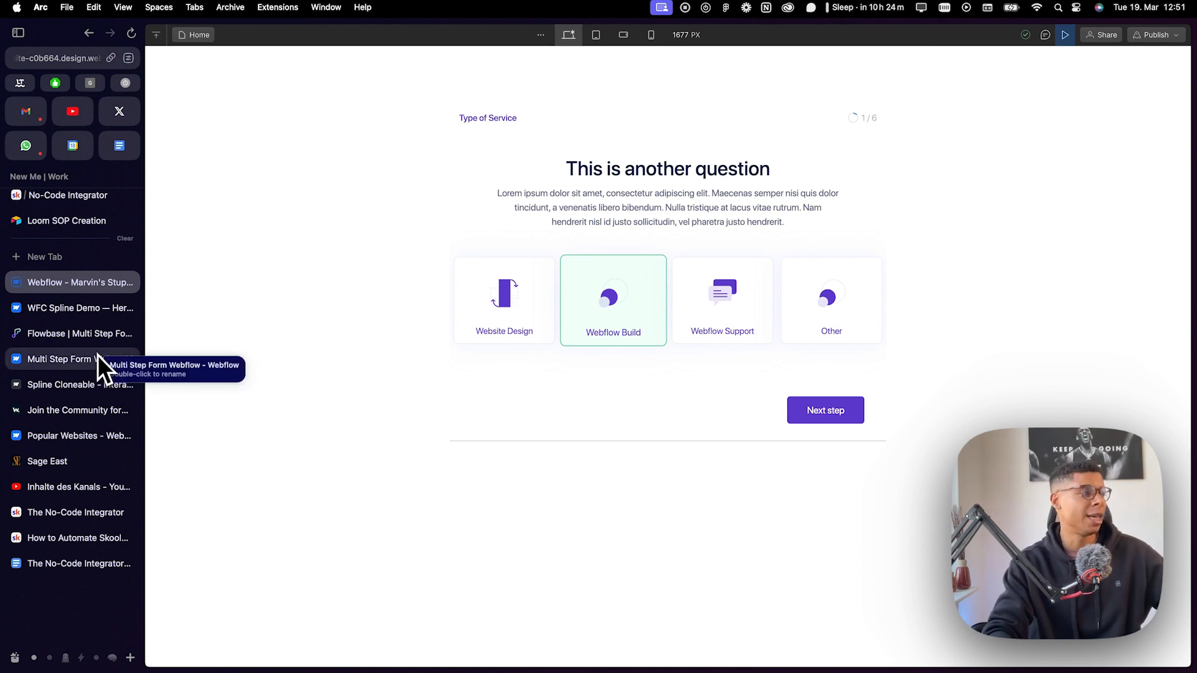
mouse_move(73, 410)
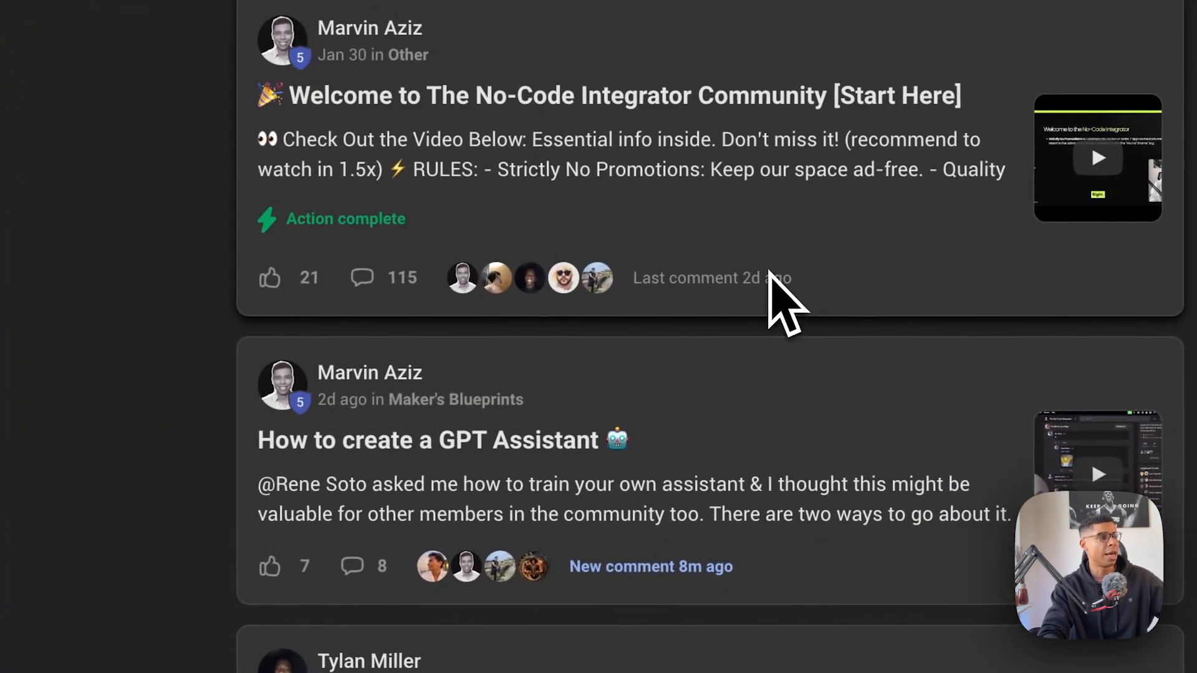
Open the Skool Classroom and the No-Code Projects & Templates course webhook lesson
scroll(down, 3)
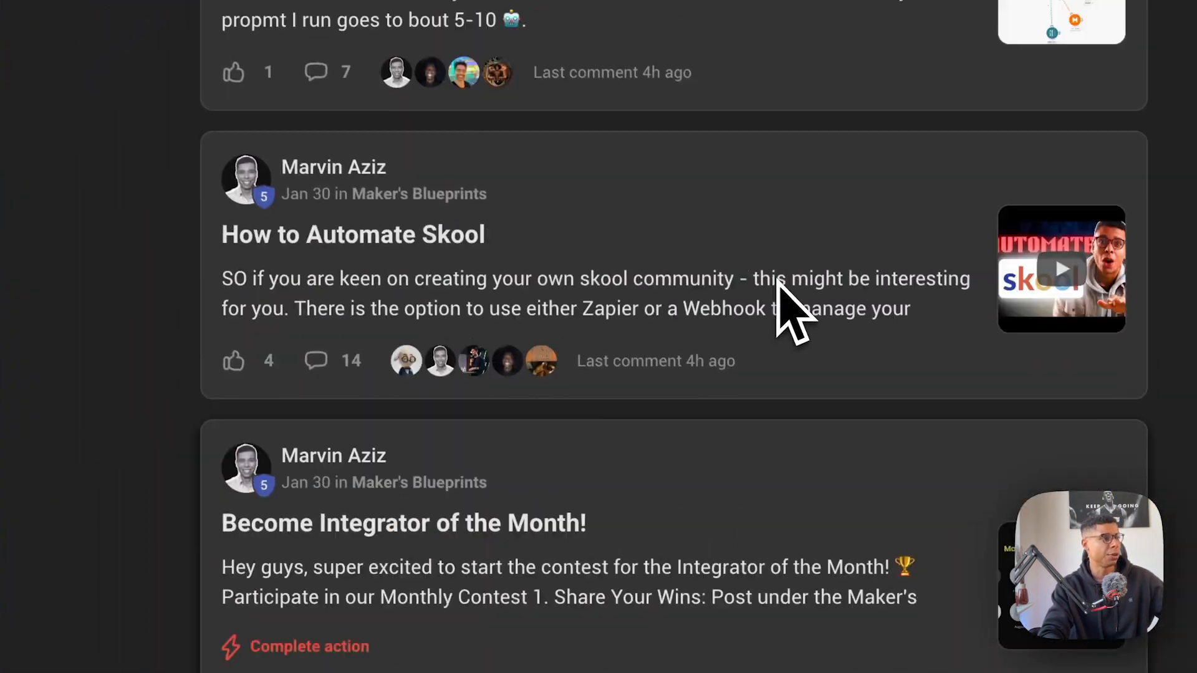
scroll(up, 3)
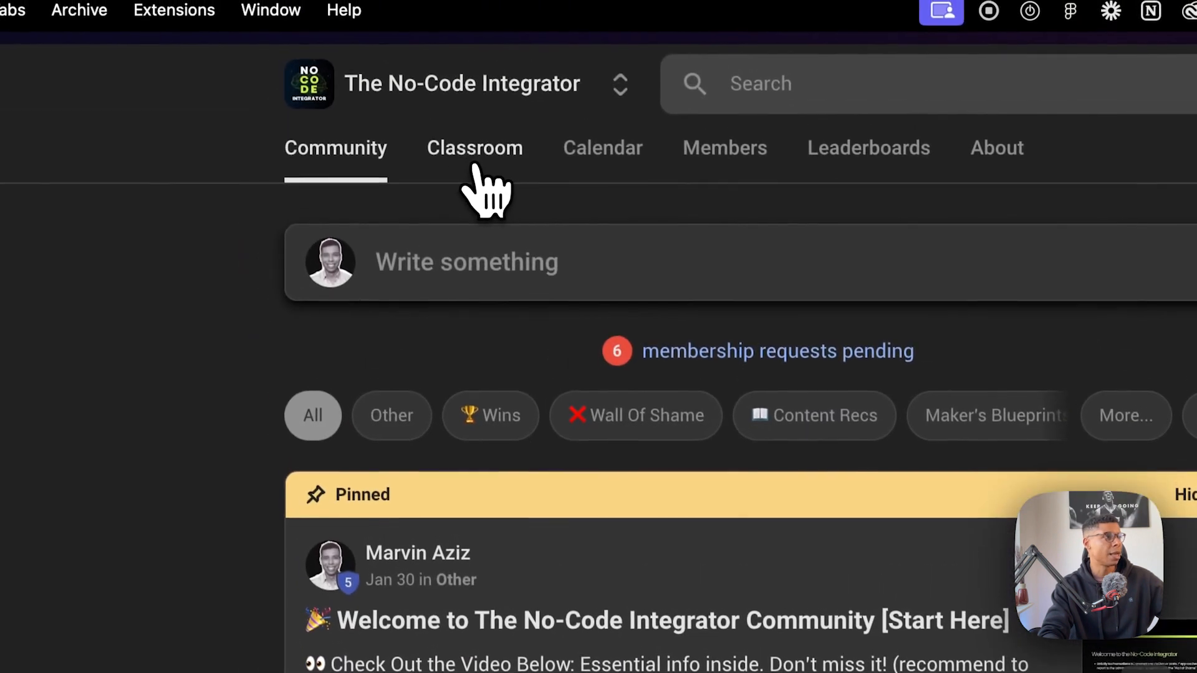
click(474, 147)
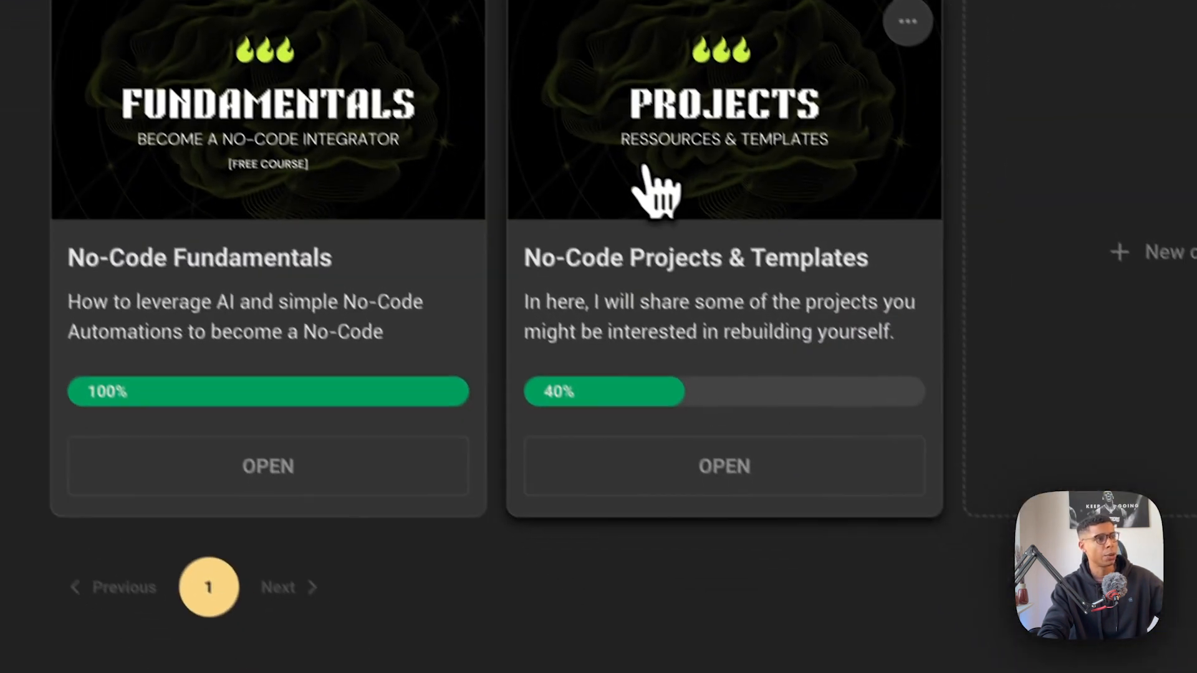
click(723, 466)
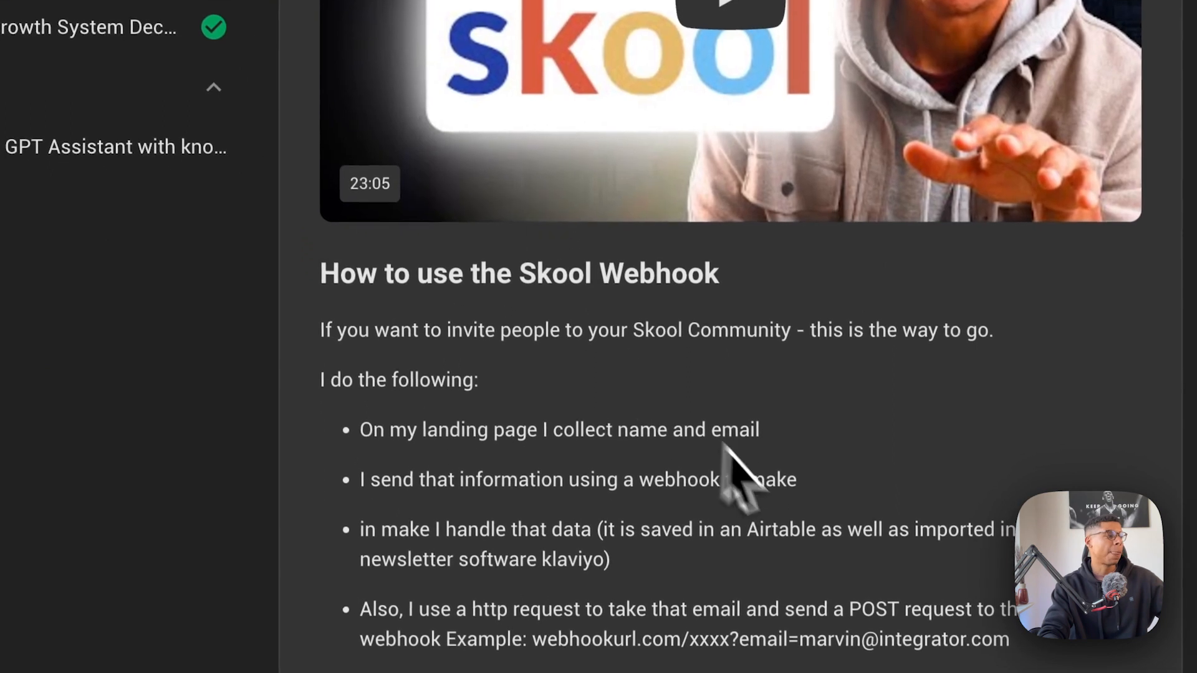